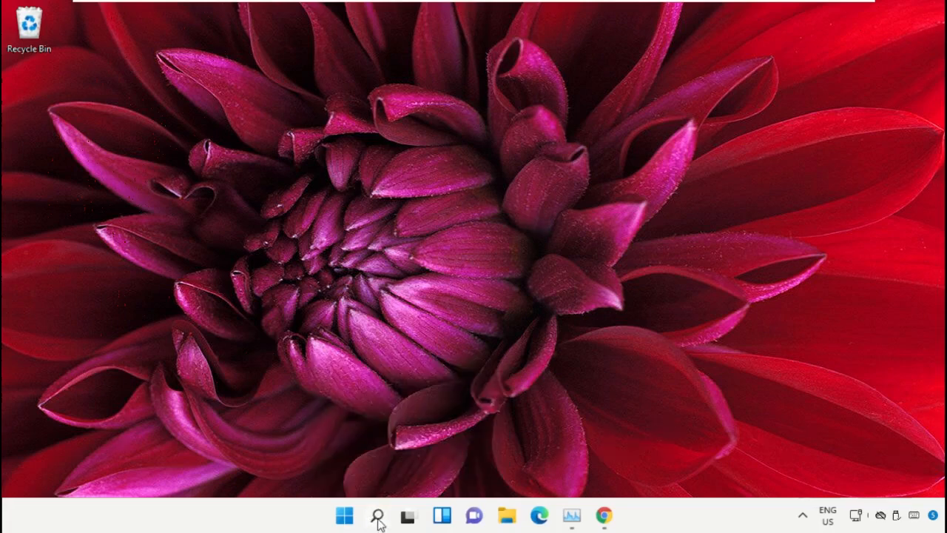
Search Windows for 'task manager' and launch Task Manager
click(376, 515)
text(task)
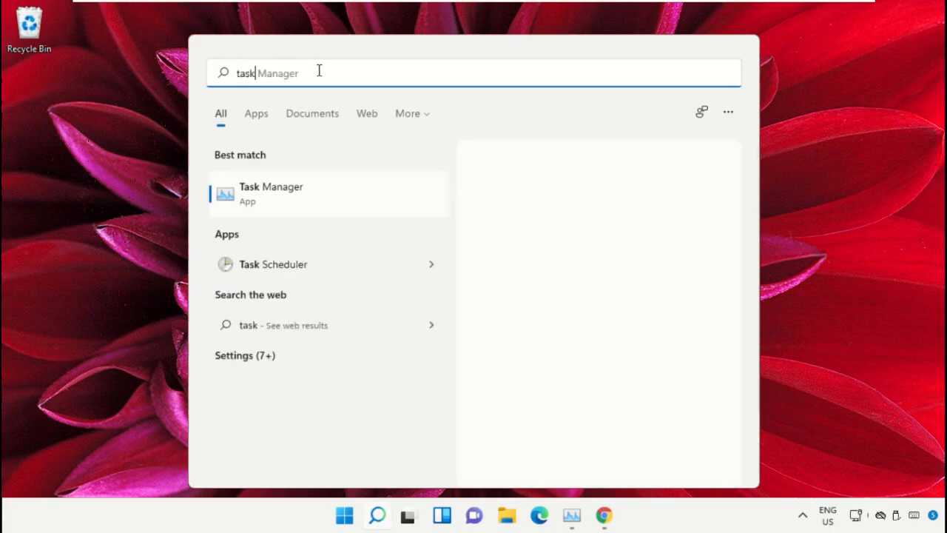
text(manager)
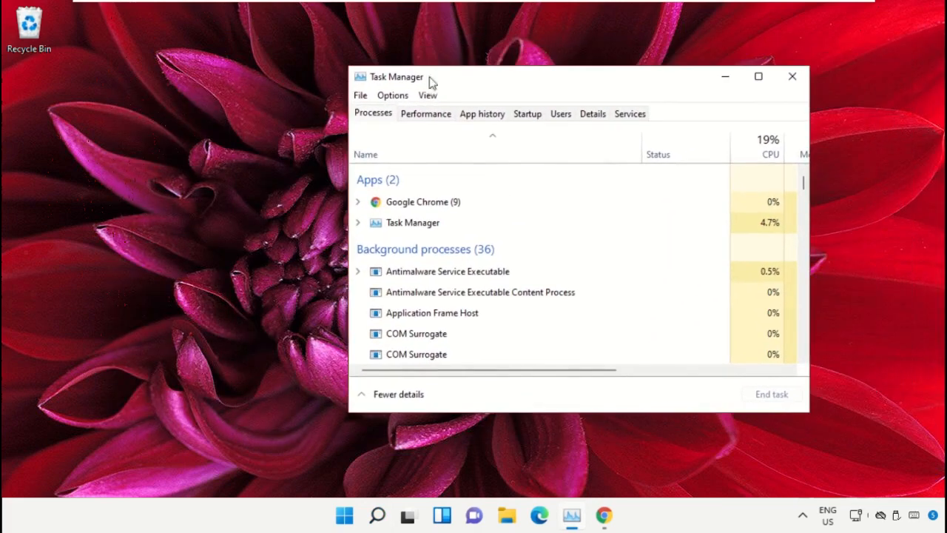
Start Run new task in Task Manager and browse into C:\Windows\System32
click(360, 95)
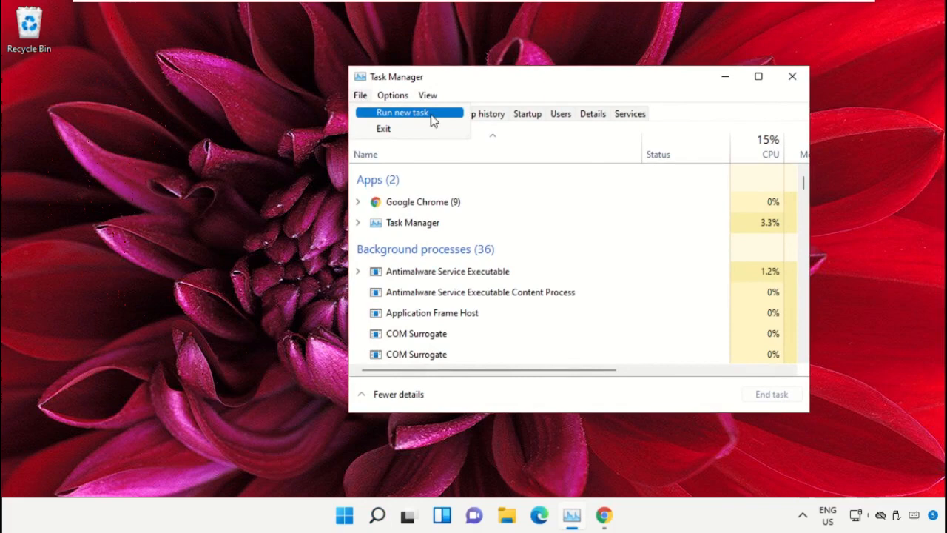
click(409, 111)
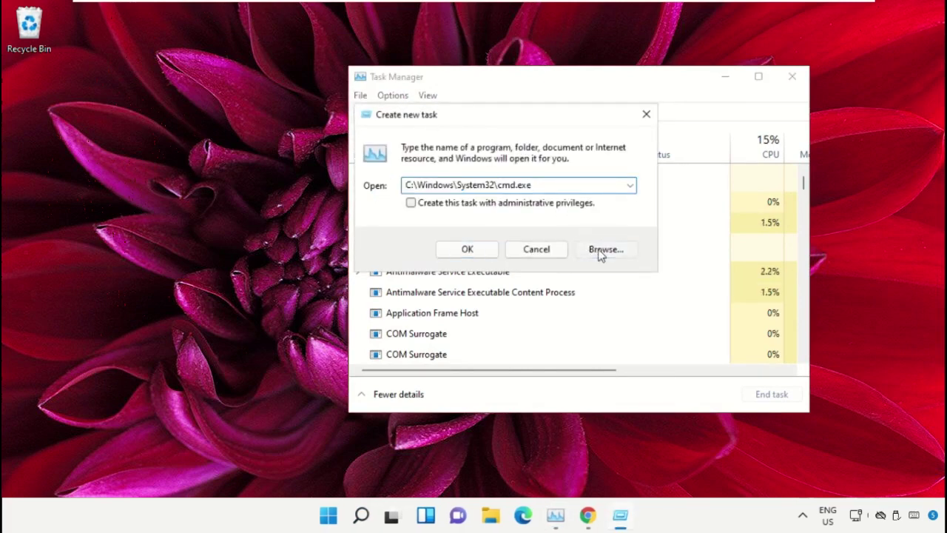
click(606, 249)
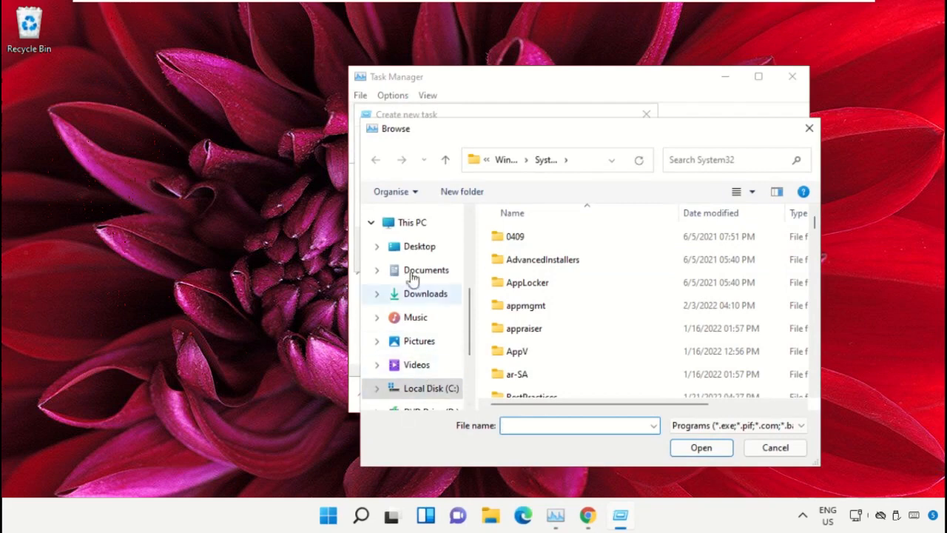
click(407, 222)
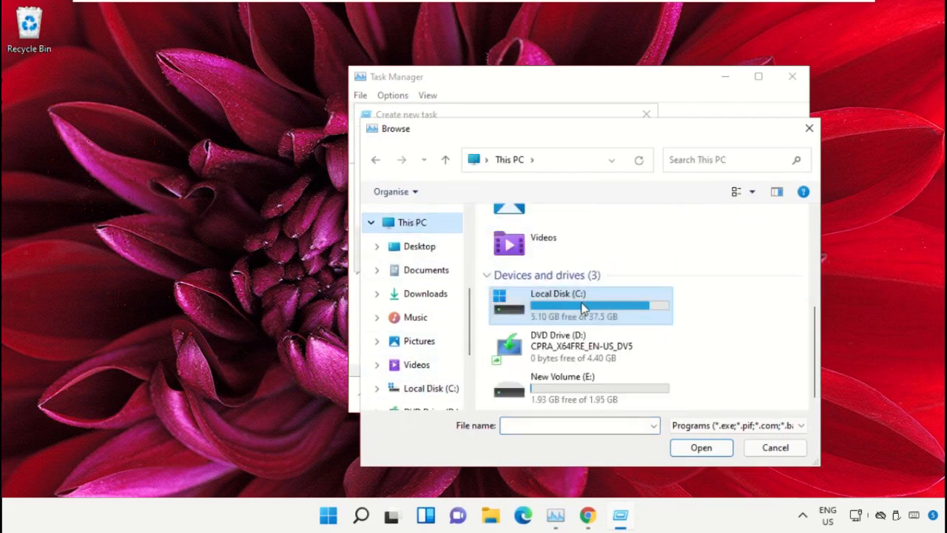
double_click(579, 304)
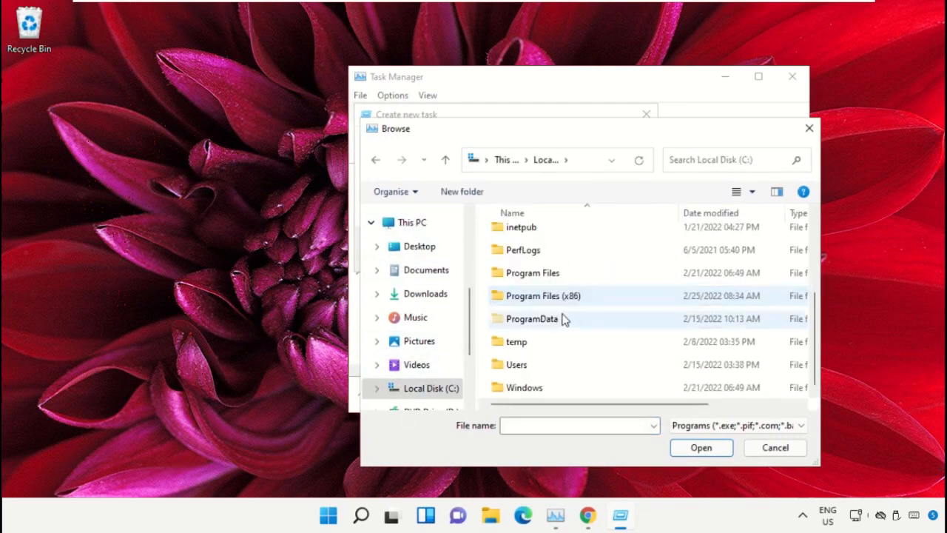
double_click(525, 386)
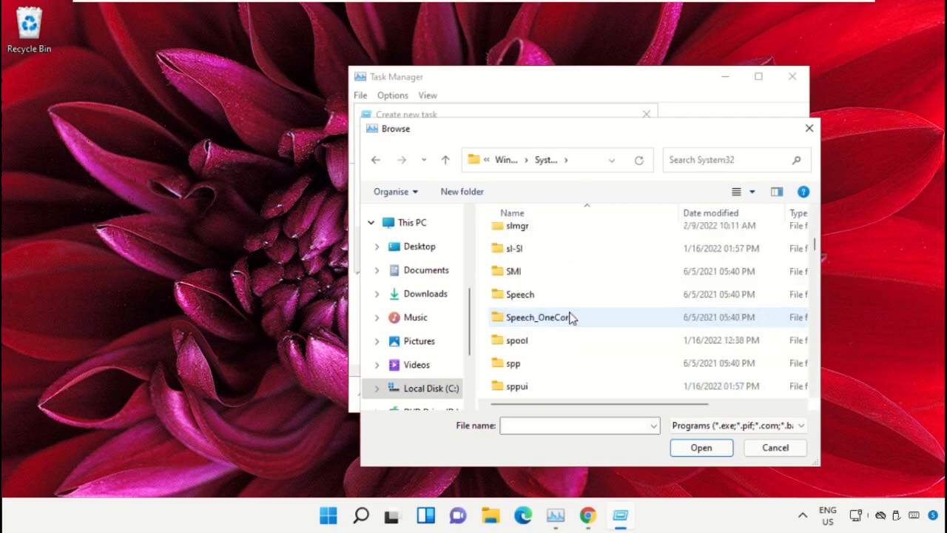
Select cmd.exe, run it with administrative privileges and centre the Command Prompt window
text(cmd.exe)
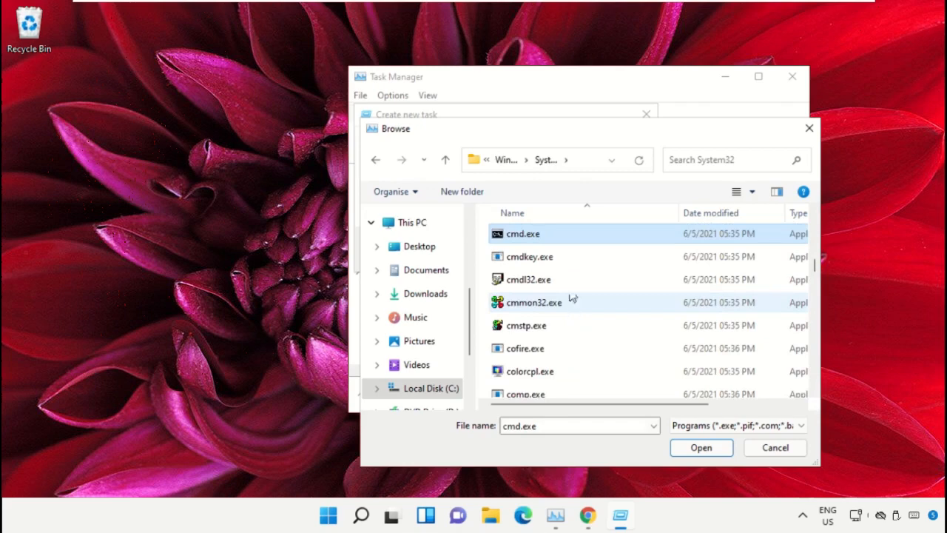
click(700, 447)
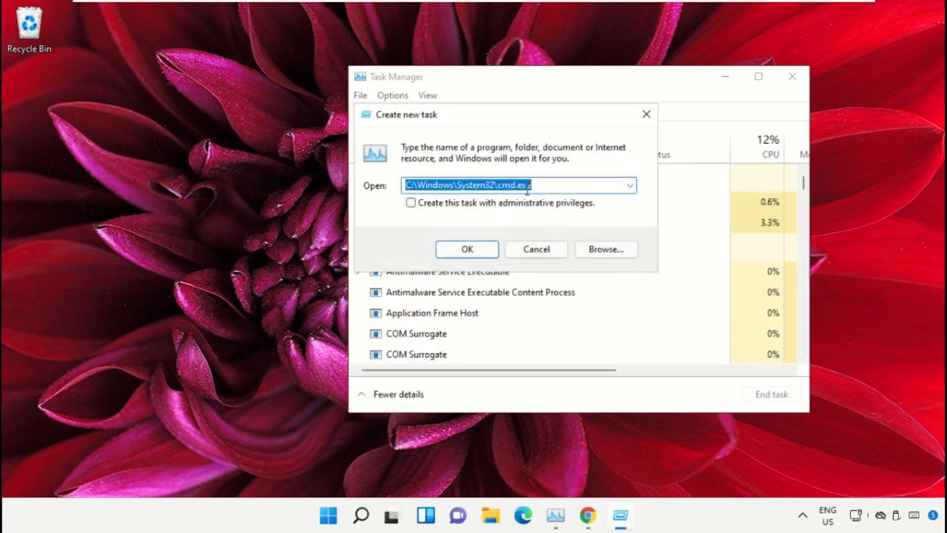
click(409, 203)
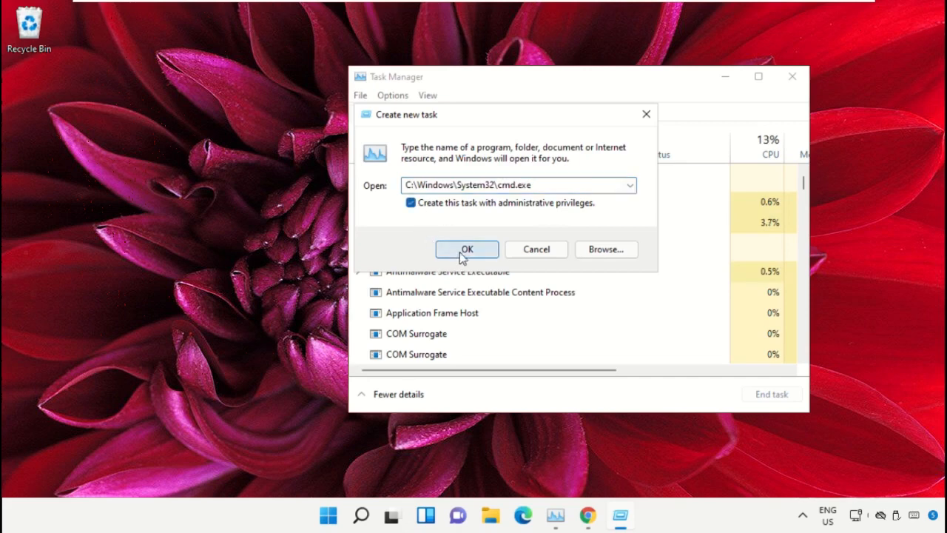
click(467, 249)
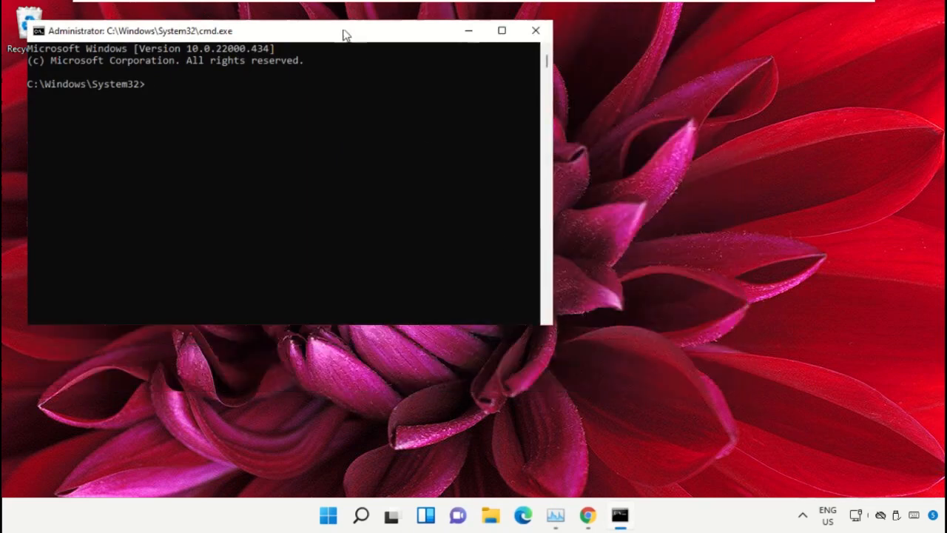
drag(344, 30, 547, 137)
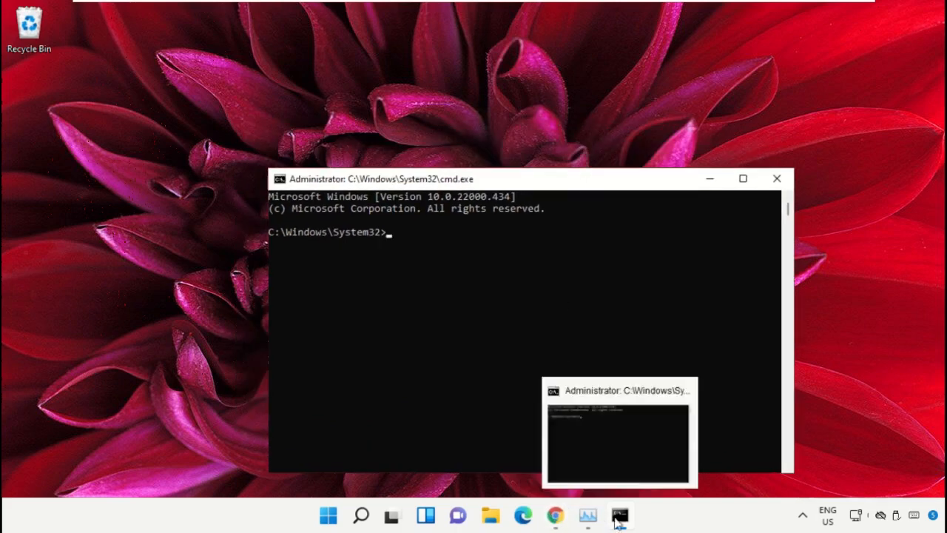
In Chrome, go to google.com and search for 'hows.tech windows commands'
click(550, 515)
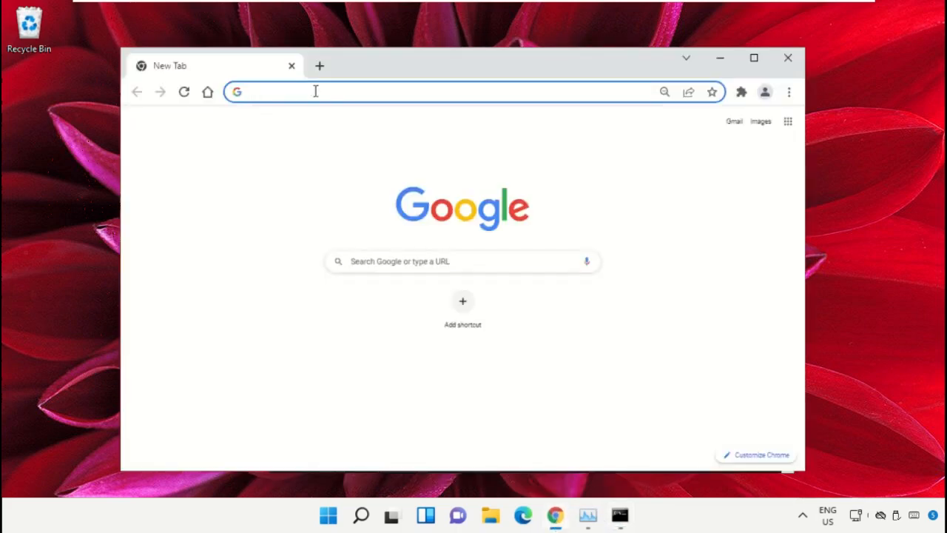
text(google.com)
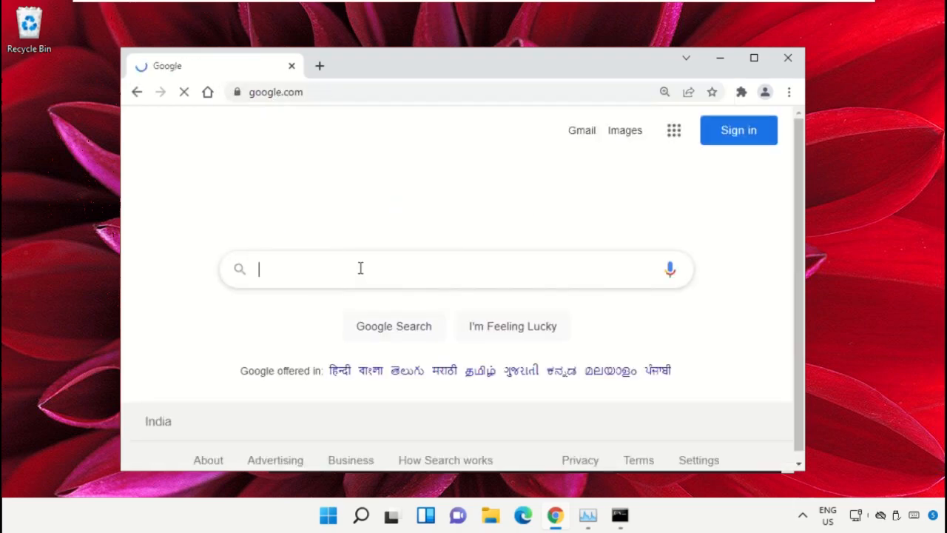
text(hows.tech windows commands)
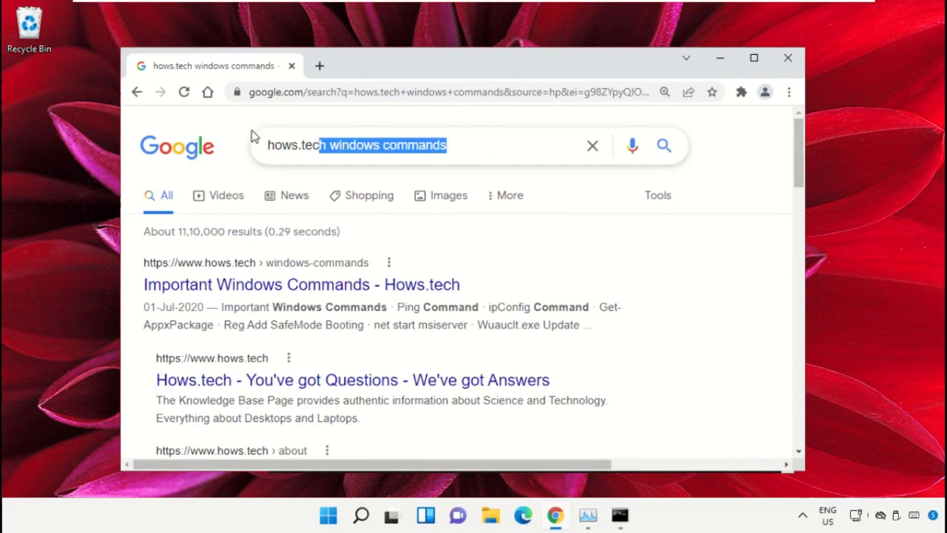
mouse_move(190, 271)
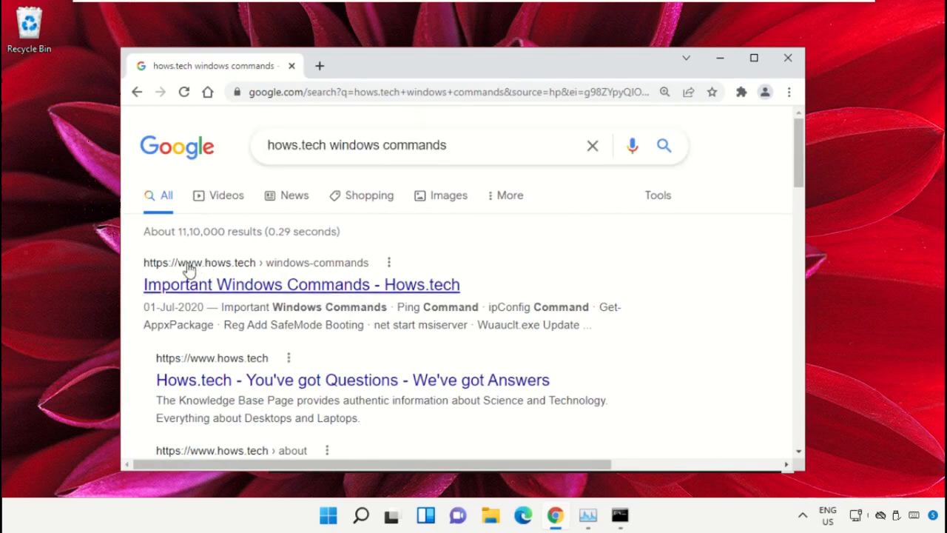
mouse_move(381, 295)
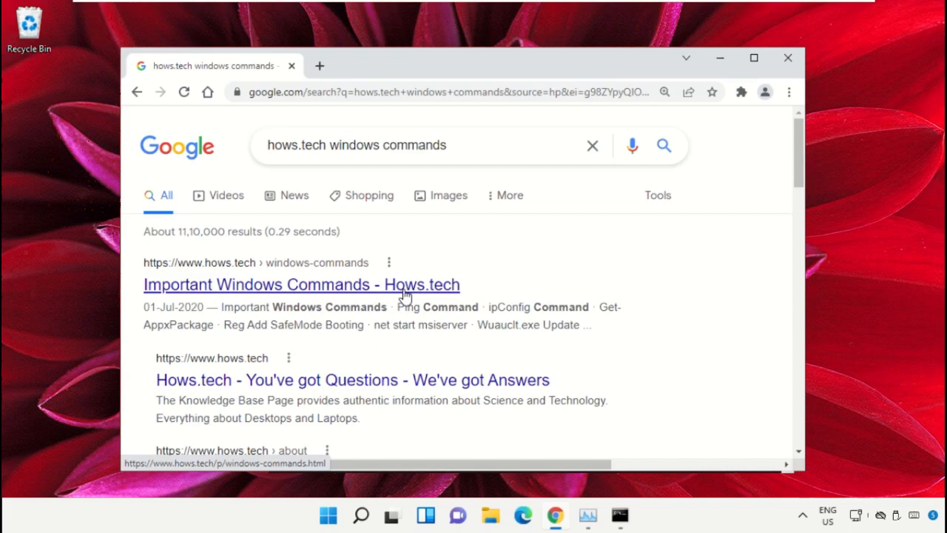
Open the Hows.tech Important Windows Commands page and scroll to the Command 12 sfc examples
click(301, 284)
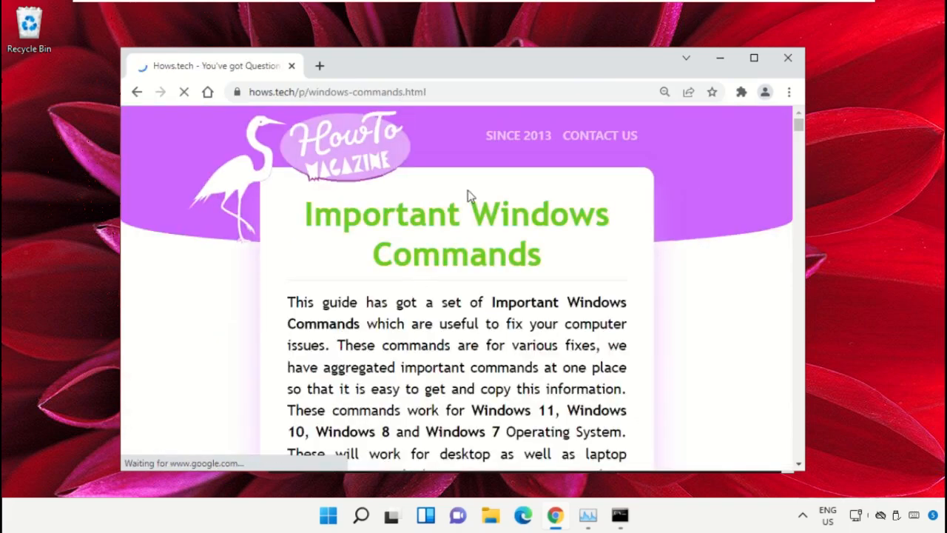
scroll(down, 3)
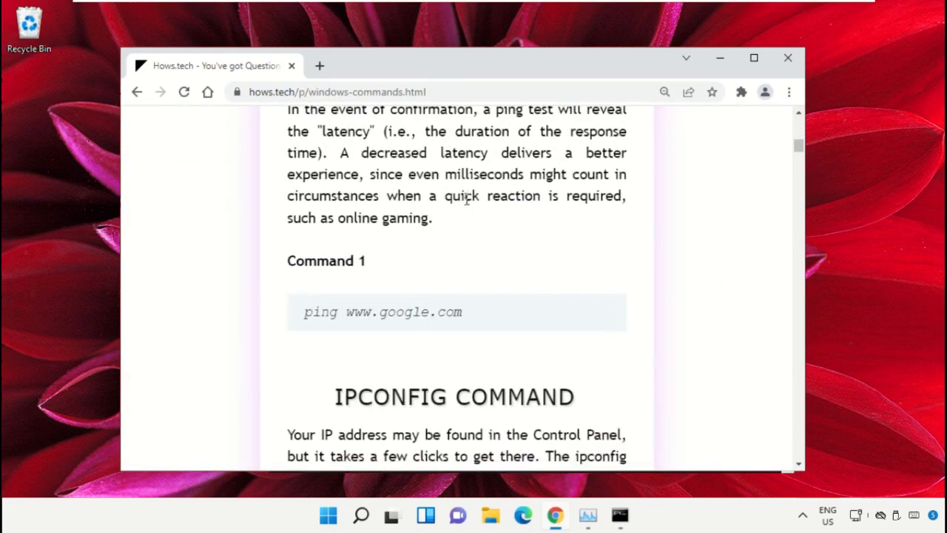
scroll(down, 3)
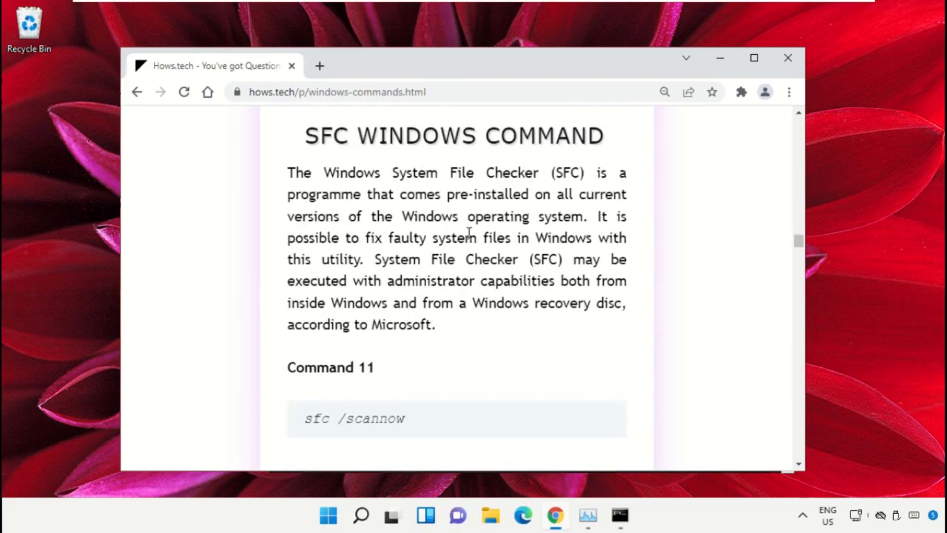
scroll(down, 3)
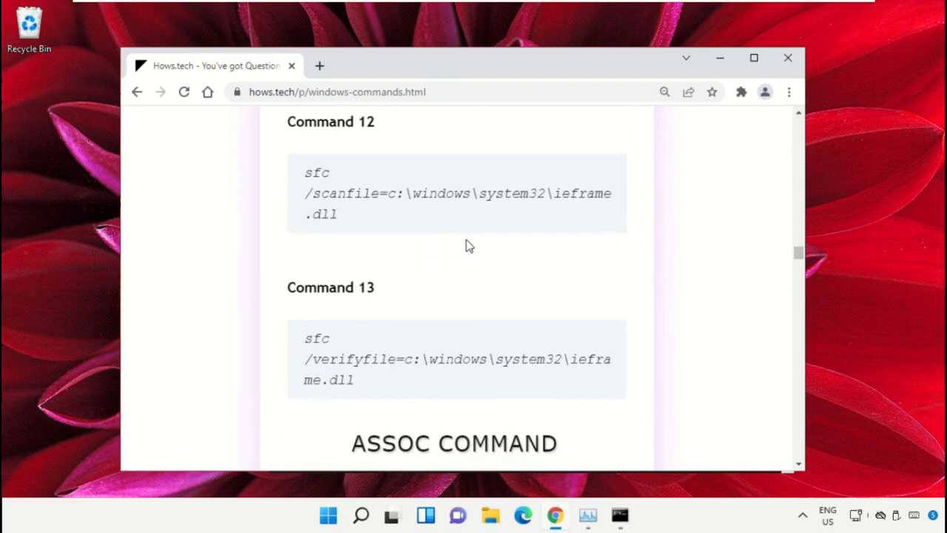
mouse_move(510, 310)
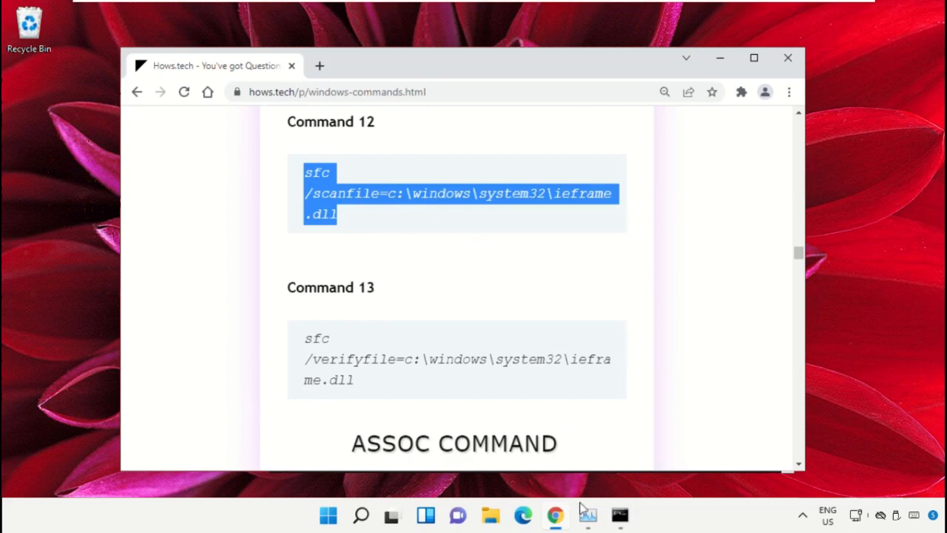
Run the sfc /scanfile check on ieframe.dll in the admin Command Prompt
click(618, 515)
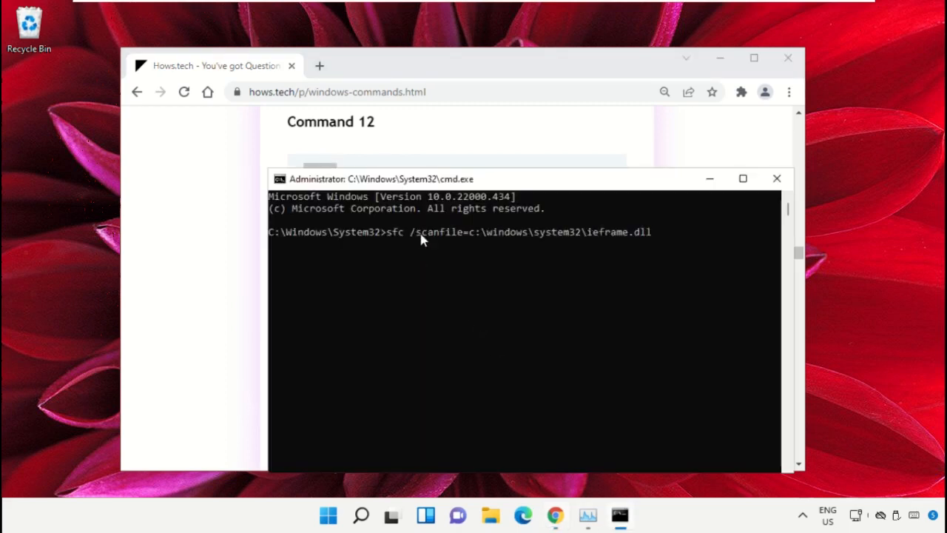
mouse_move(660, 251)
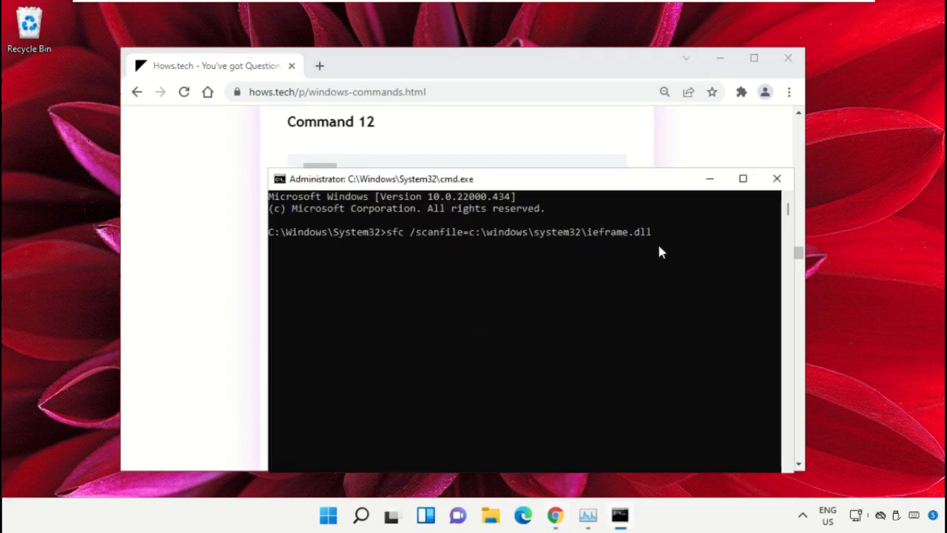
key(Enter)
text(sfc /verifyfile=c:\windows\system32\ieframe.dll)
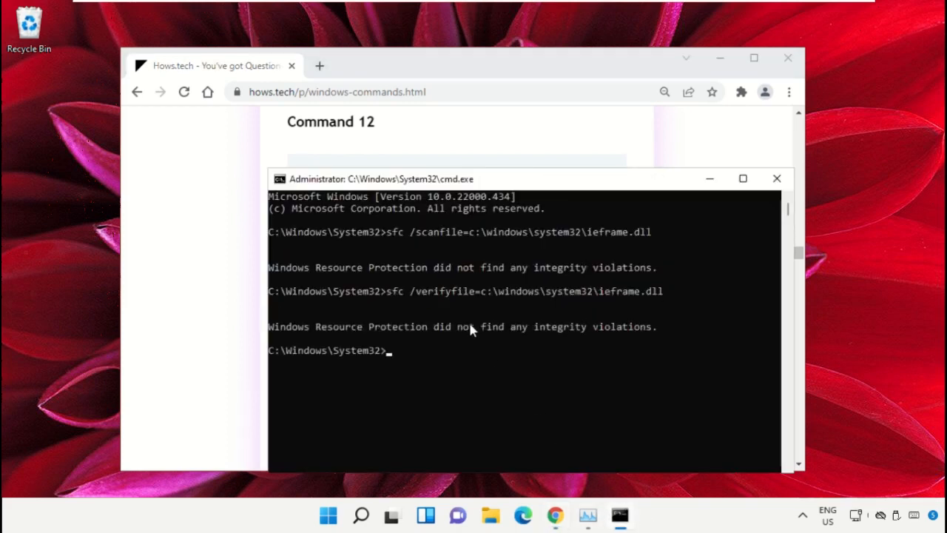
mouse_move(745, 206)
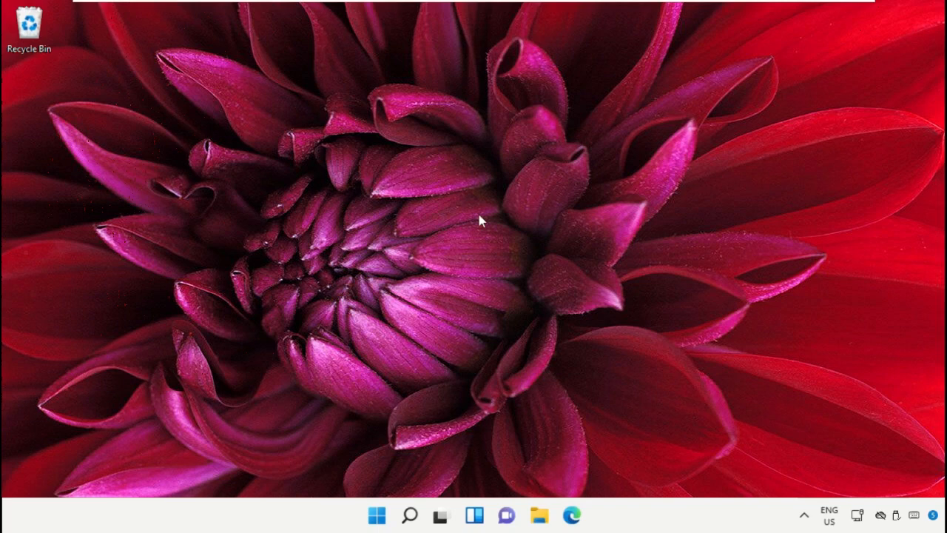
mouse_move(414, 523)
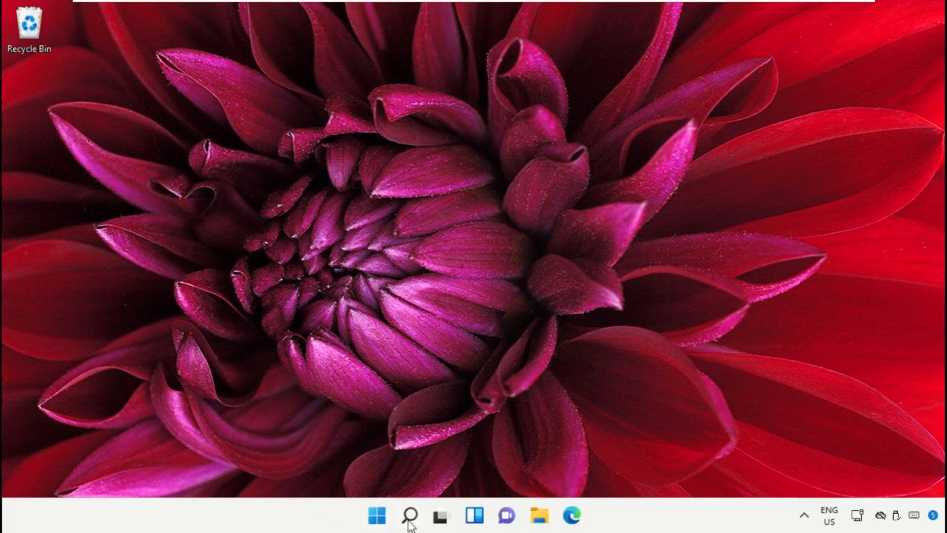
Search for 'Choose a power plan' and open the Power Options window
click(408, 515)
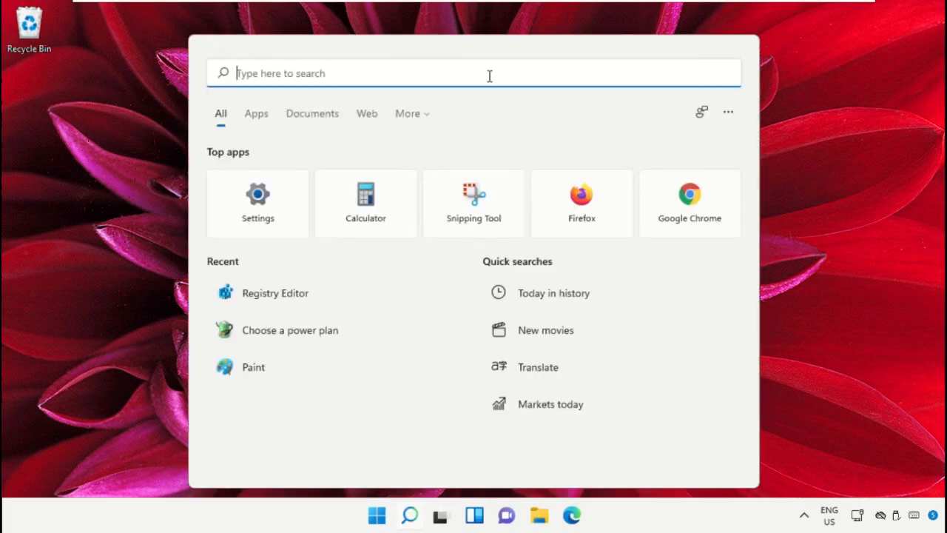
text(Choose a power plan)
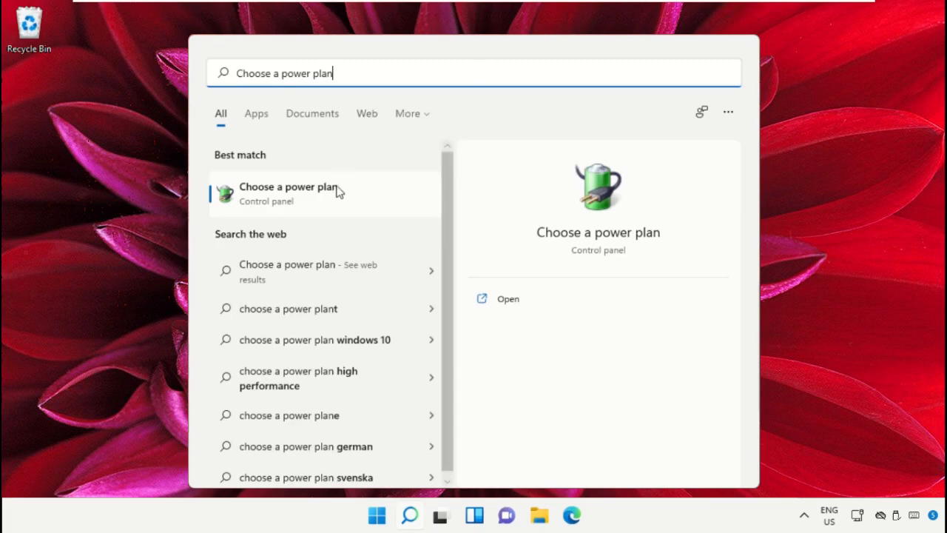
click(288, 187)
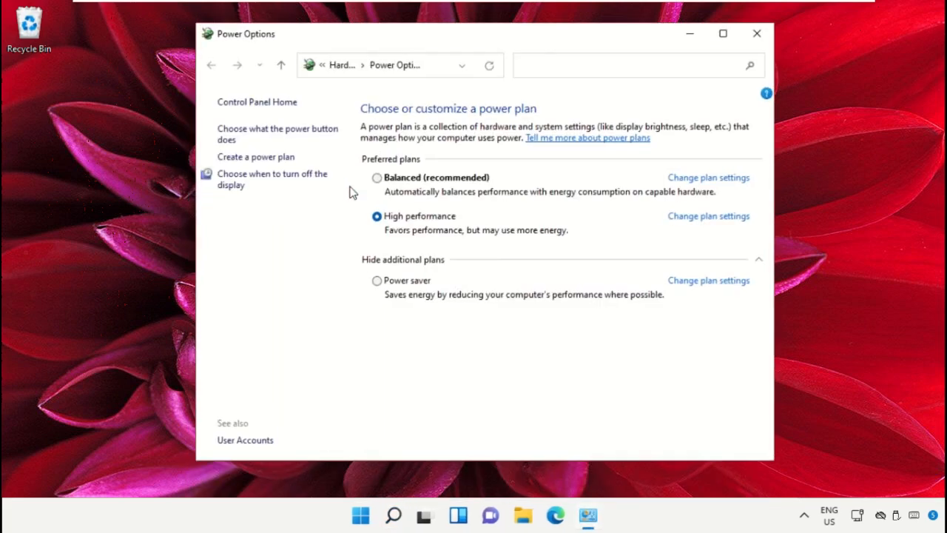
In the High performance plan's advanced settings, set the Desktop background Slide show value
click(709, 216)
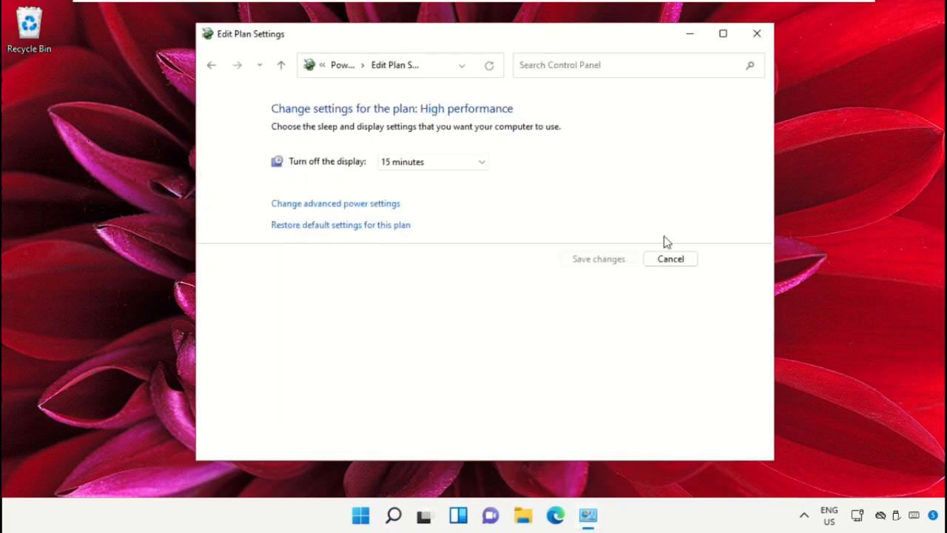
click(335, 203)
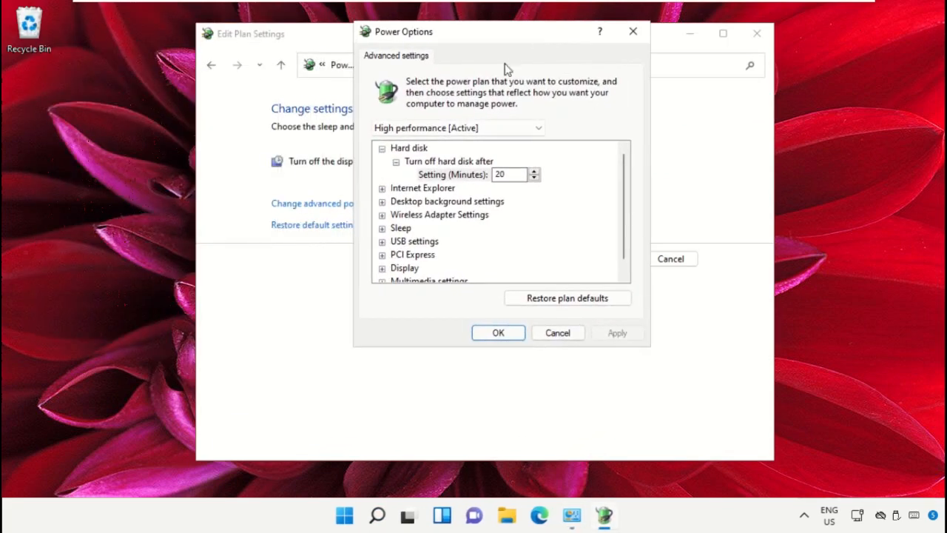
click(446, 200)
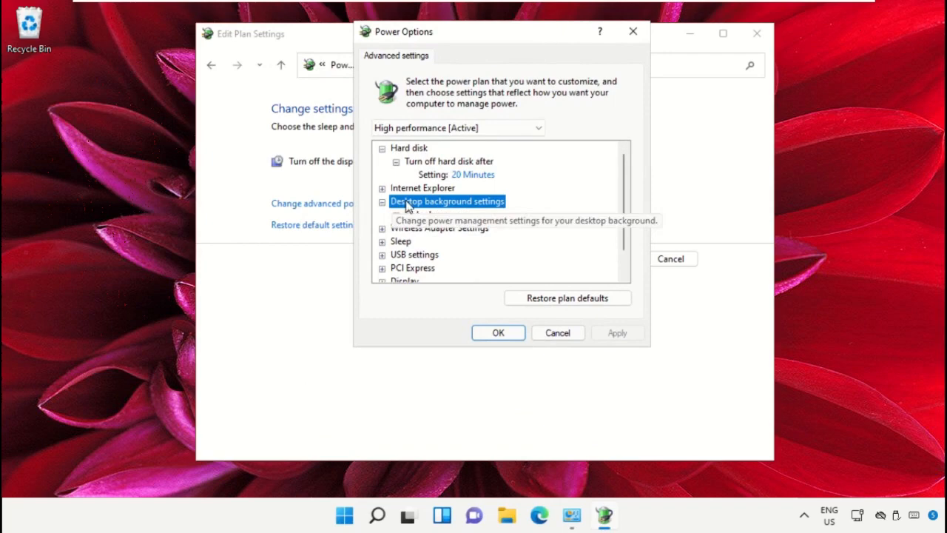
click(380, 201)
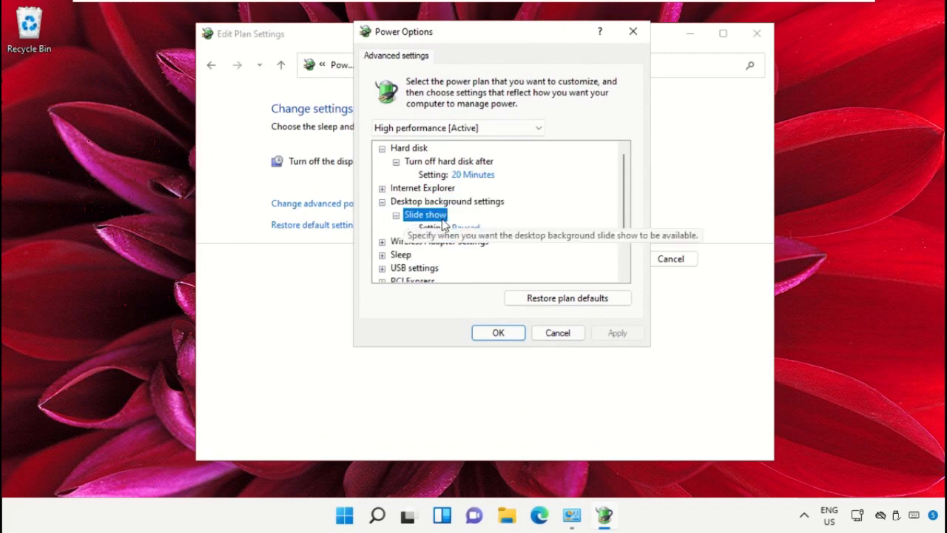
click(505, 228)
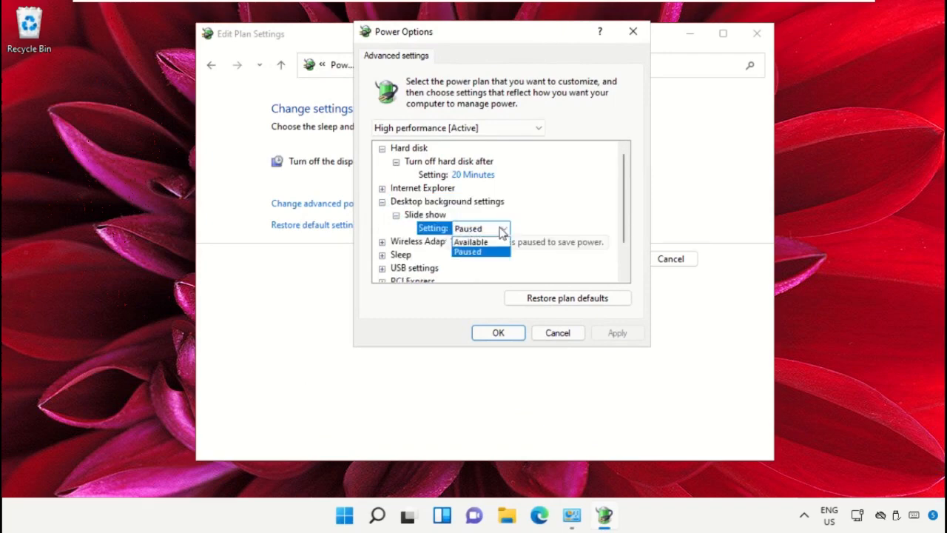
click(472, 242)
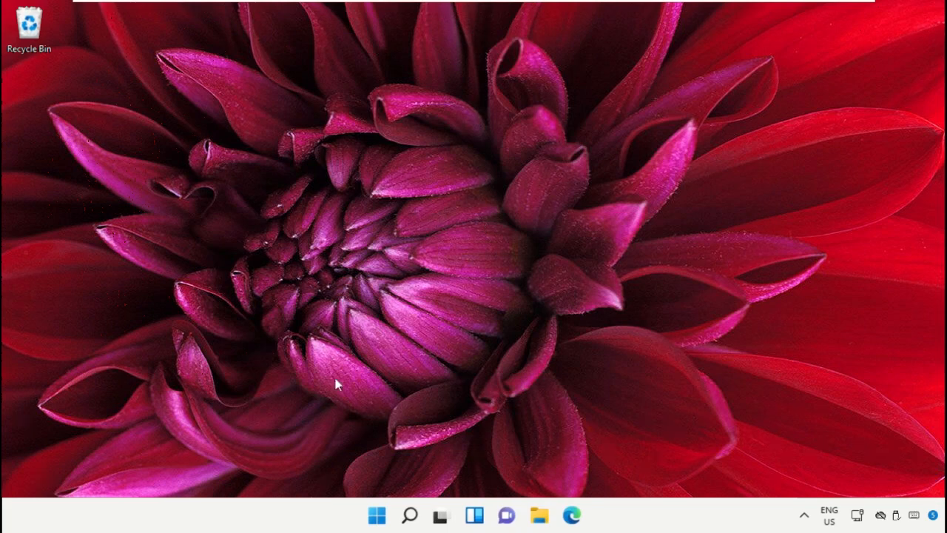
Search for 'Indexing Options' and open its window
click(408, 515)
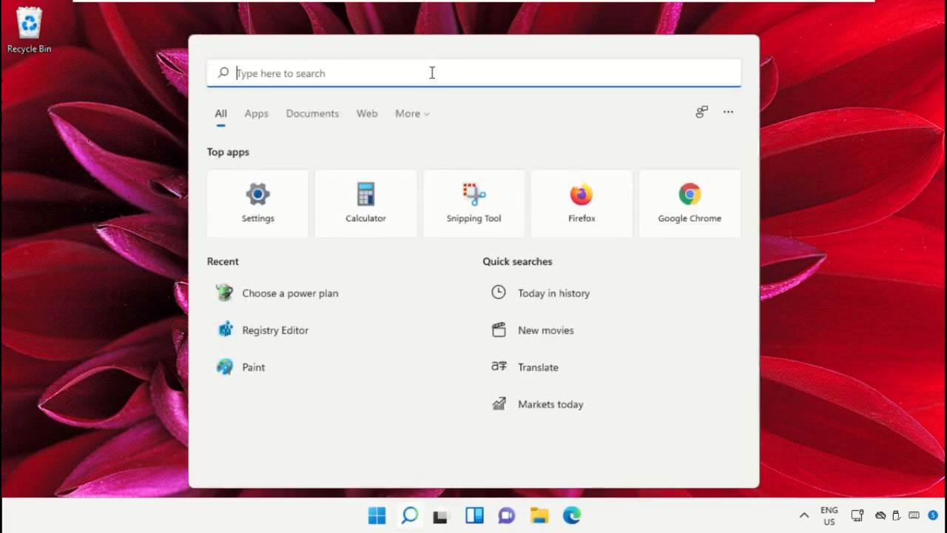
text(Indexing Options)
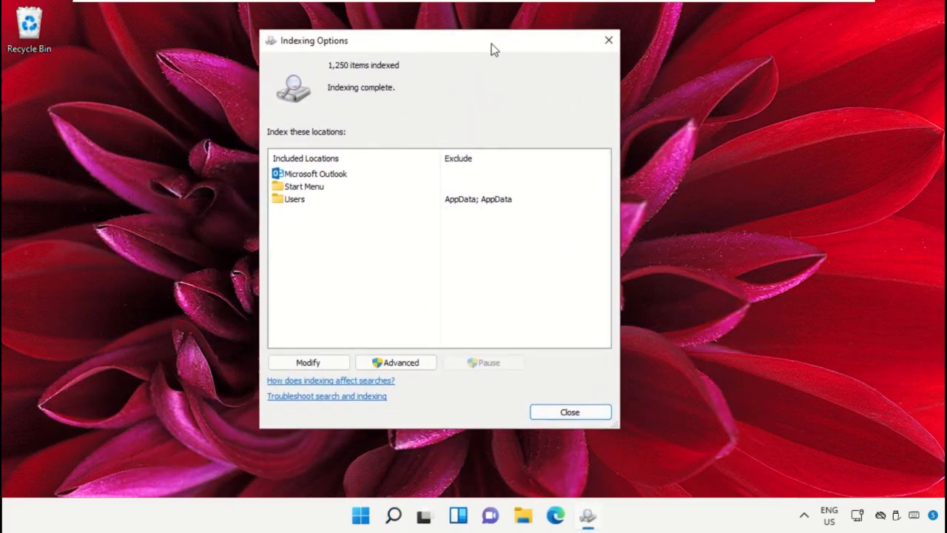
In Advanced File Types, include jpg files in the index, apply and close Indexing Options
click(396, 362)
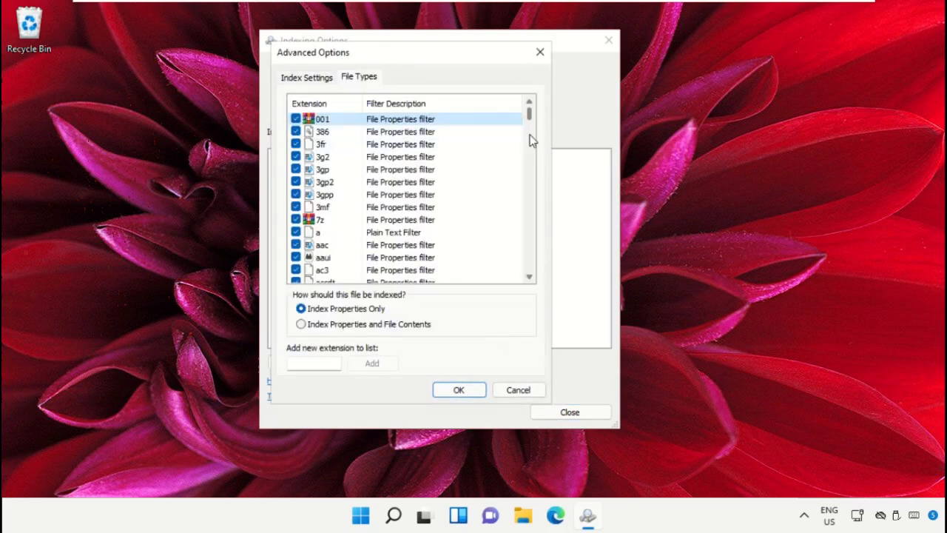
scroll(down, 3)
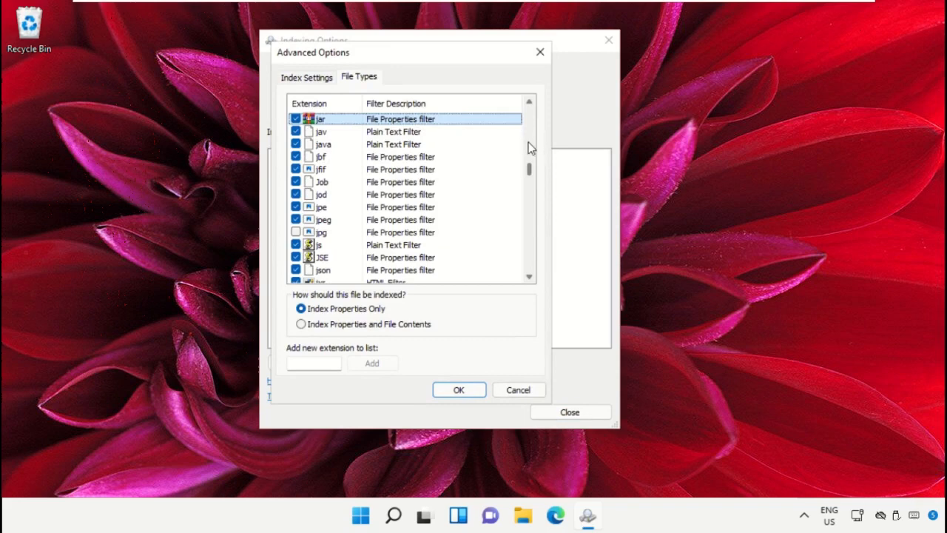
click(296, 231)
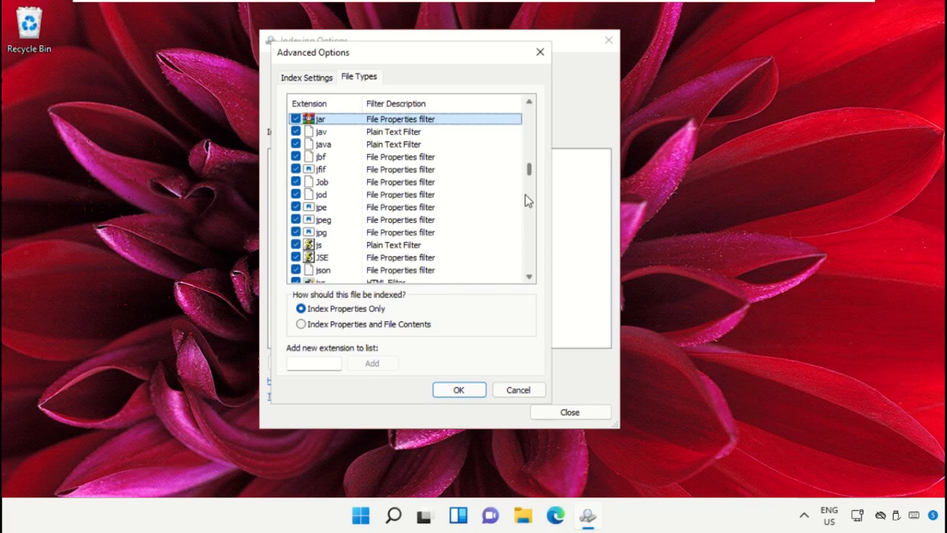
scroll(down, 3)
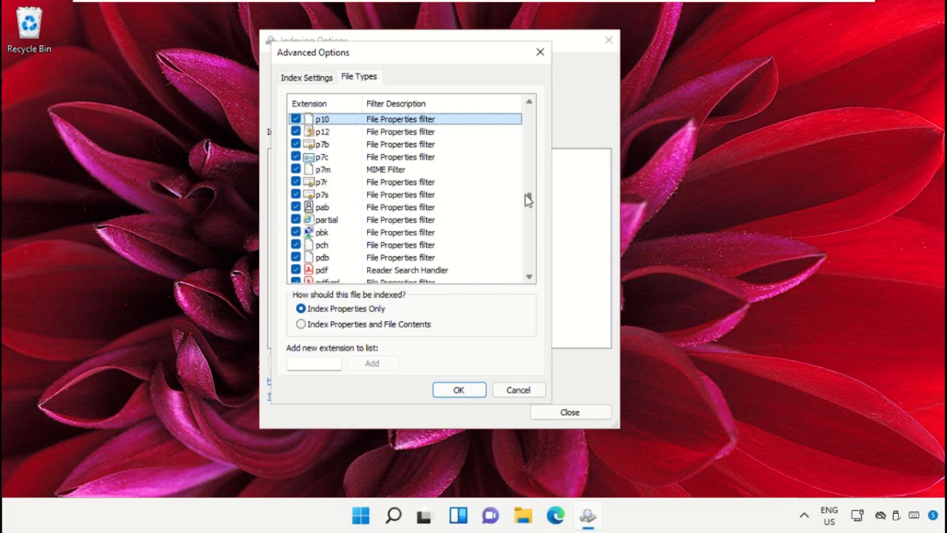
scroll(down, 3)
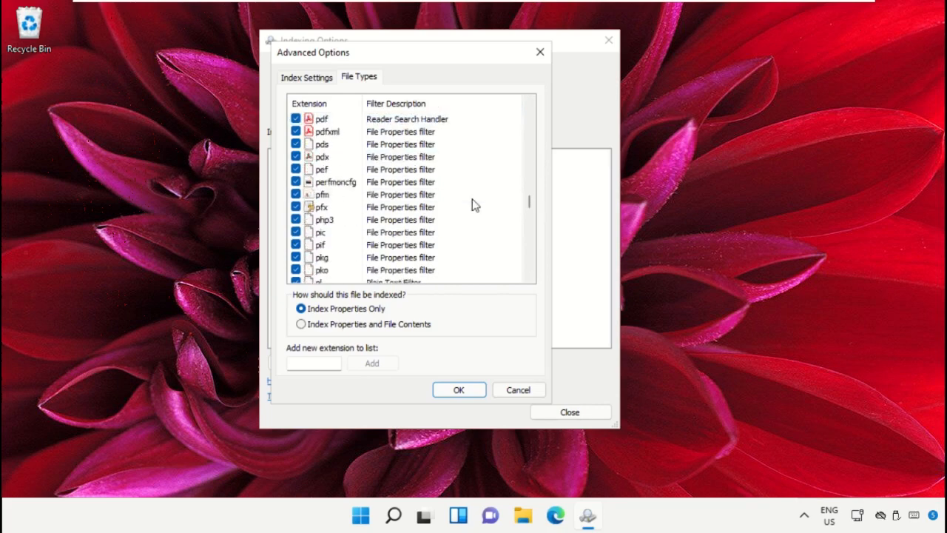
scroll(down, 3)
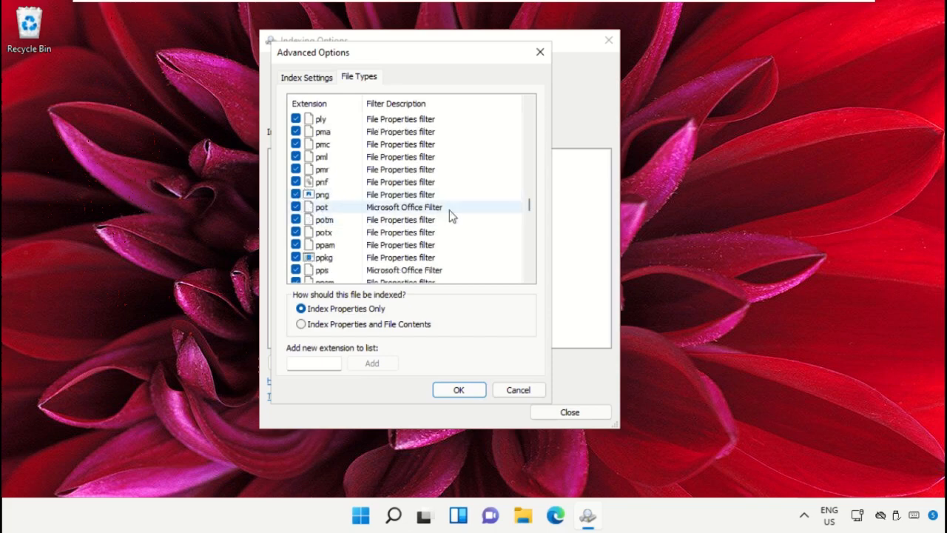
click(458, 389)
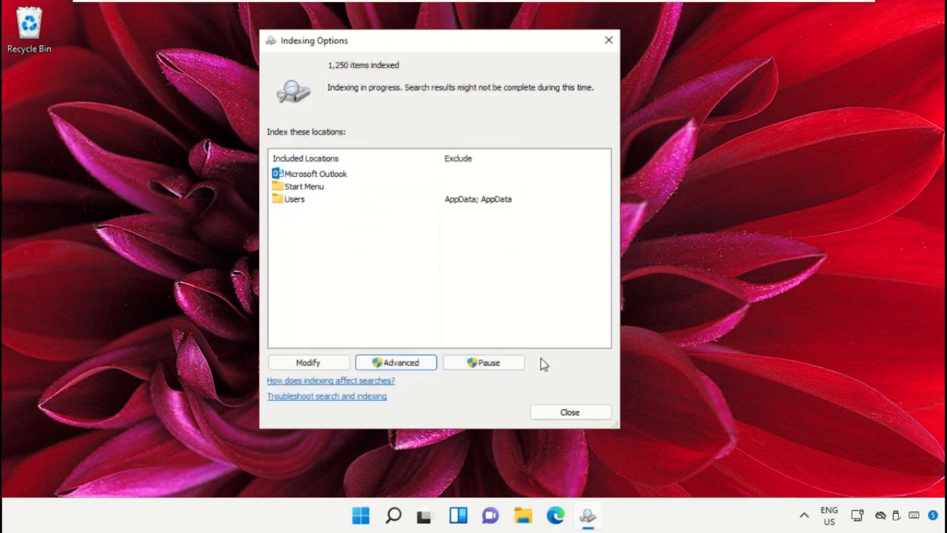
click(570, 412)
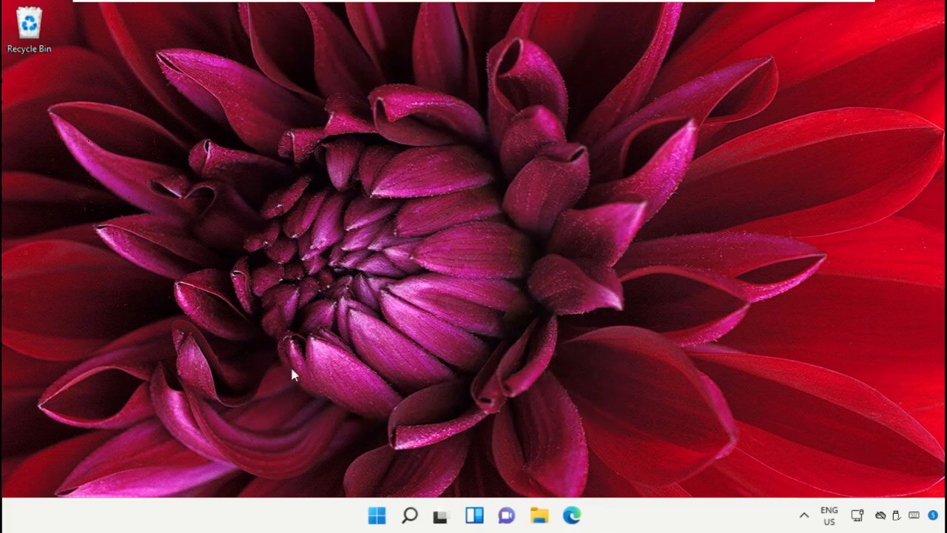
Launch regedit as administrator and browse to the Personalization policy key under HKLM
click(410, 515)
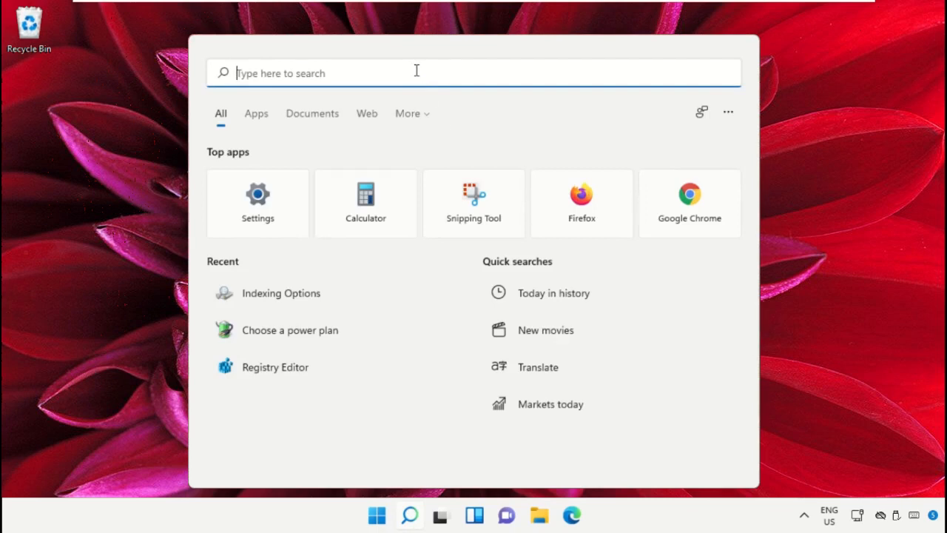
text(Regedit)
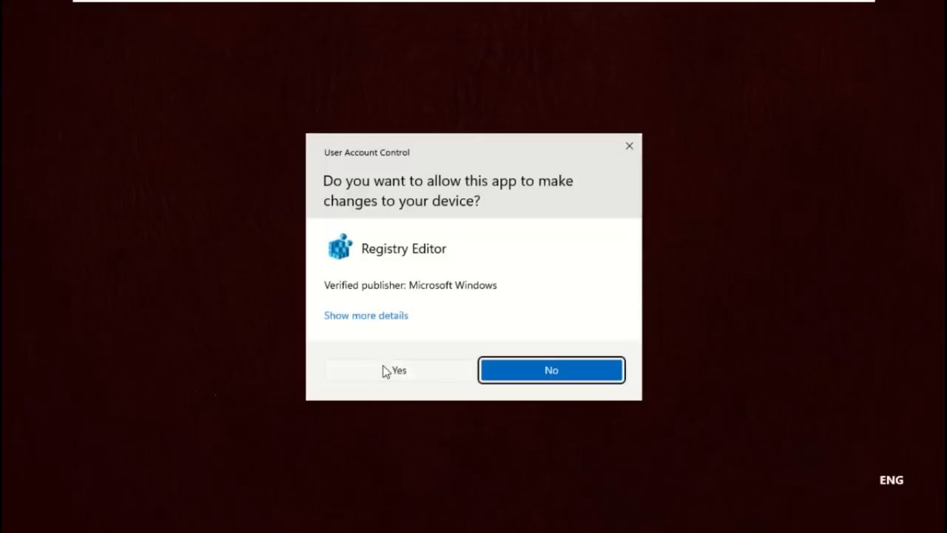
click(399, 370)
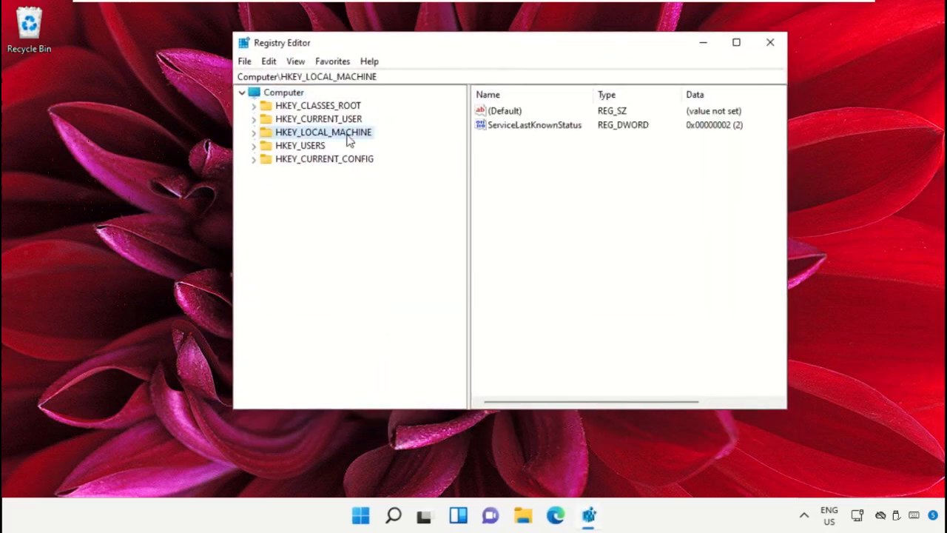
click(305, 198)
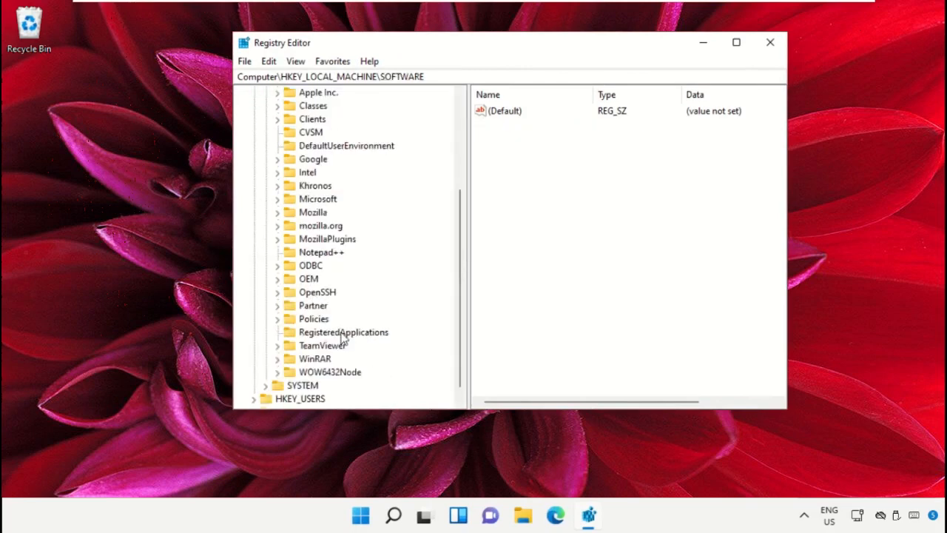
click(279, 319)
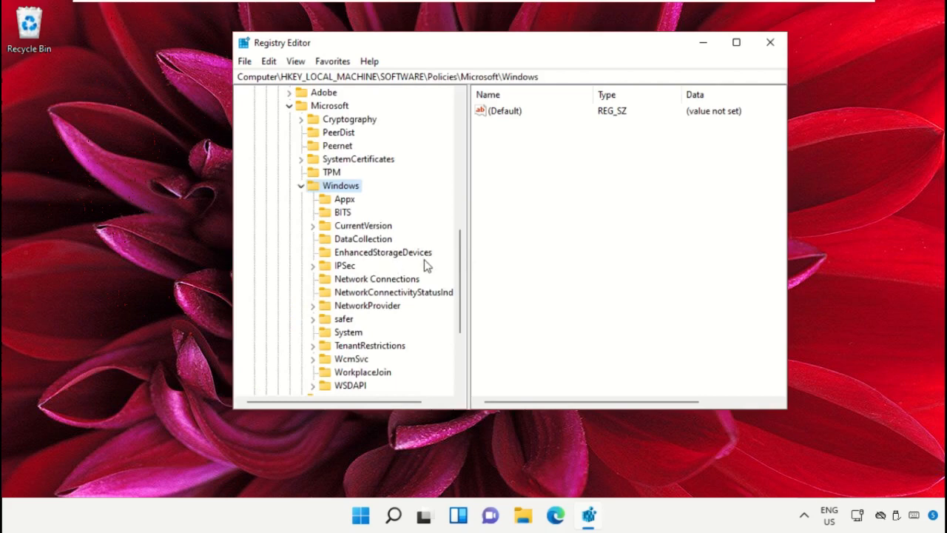
click(349, 305)
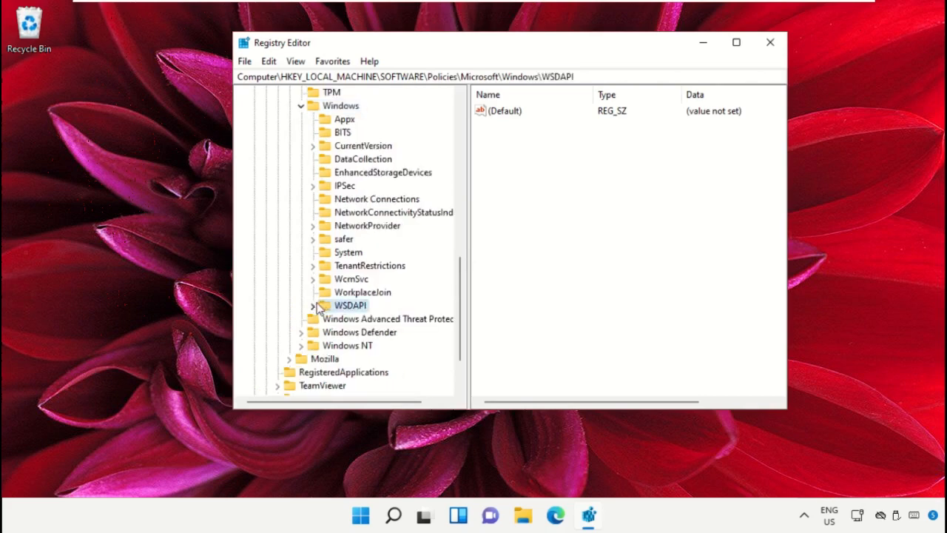
click(371, 332)
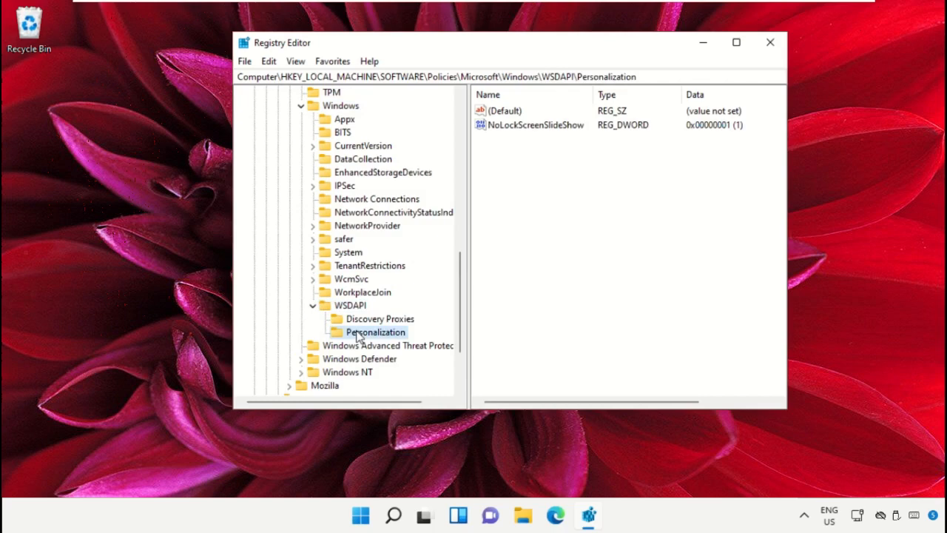
mouse_move(535, 132)
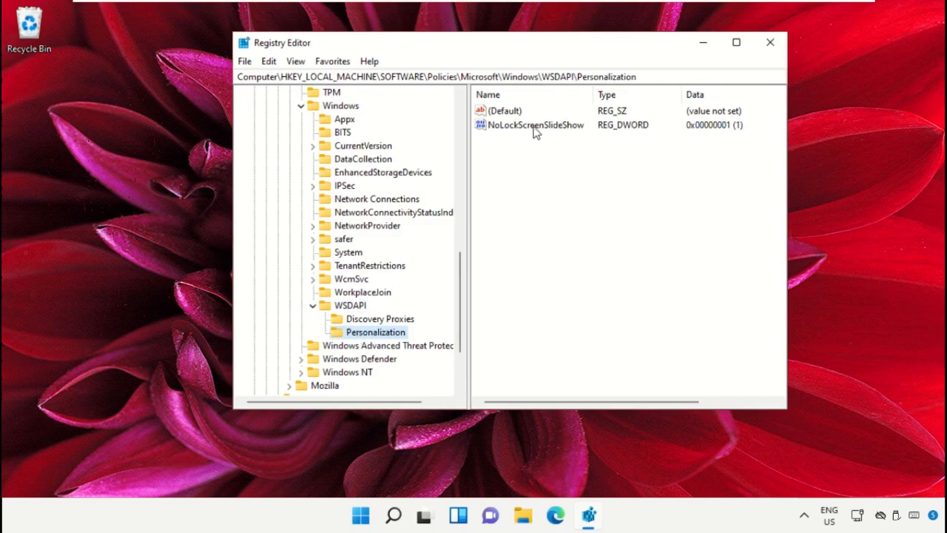
Delete the NoLockScreenSlideShow value, confirm, and close Registry Editor
right_click(530, 124)
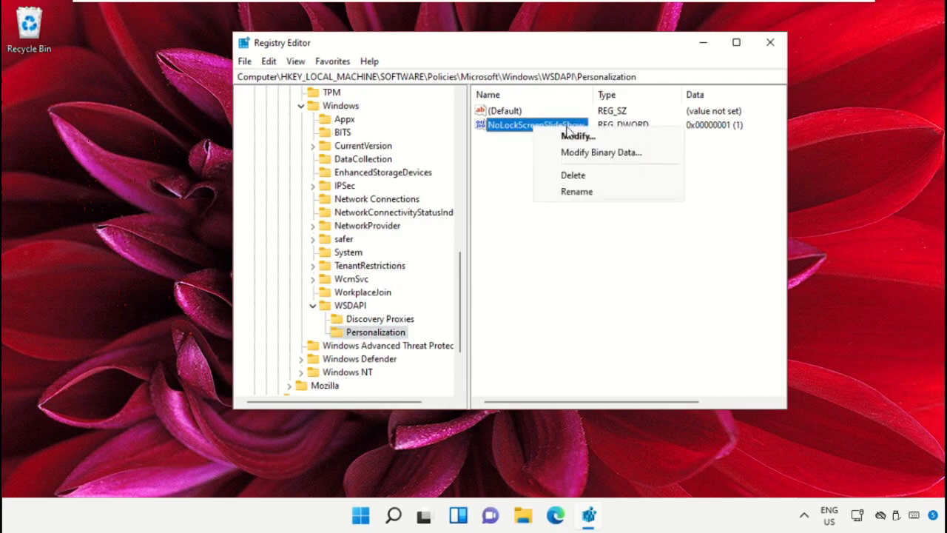
click(572, 174)
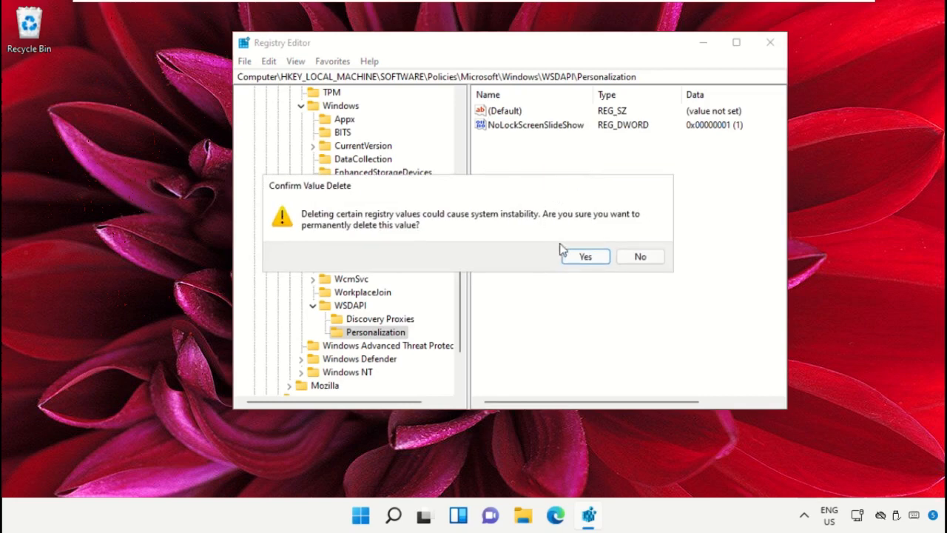
click(585, 256)
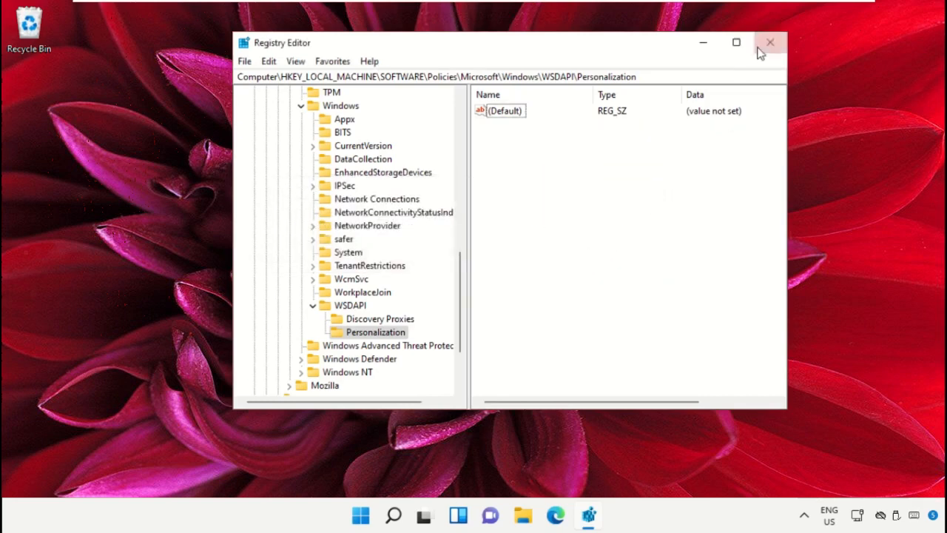
click(771, 43)
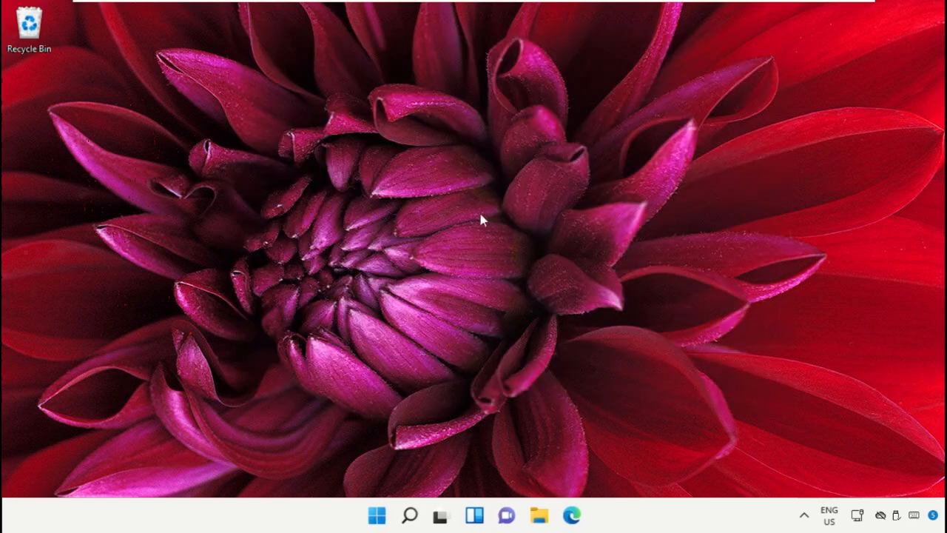
Launch gpedit from search and navigate to Computer Configuration > Administrative Templates > Control Panel > Personalization
click(411, 513)
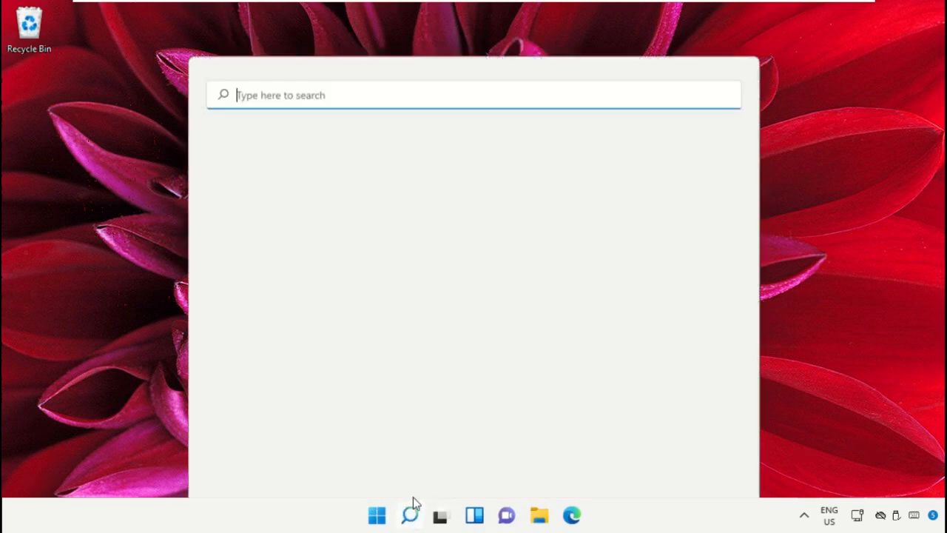
text(gped)
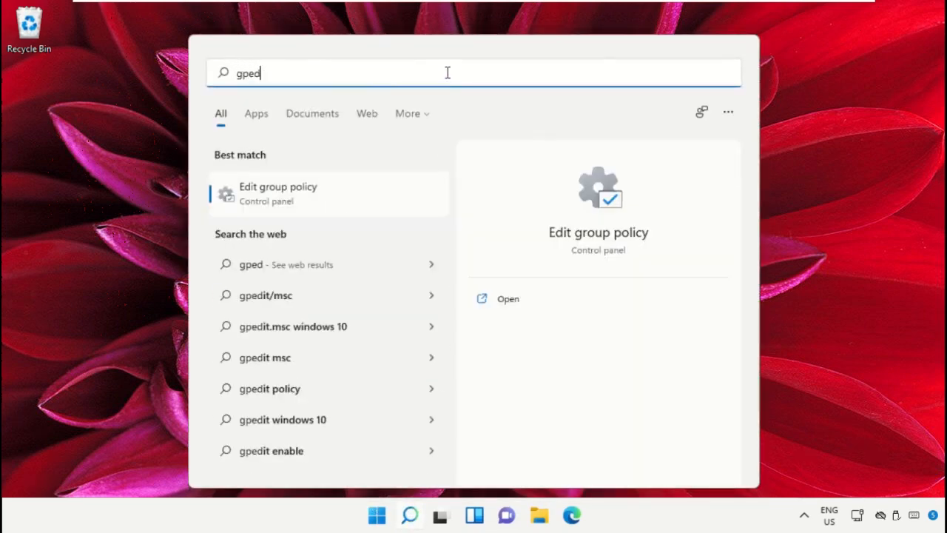
text(it)
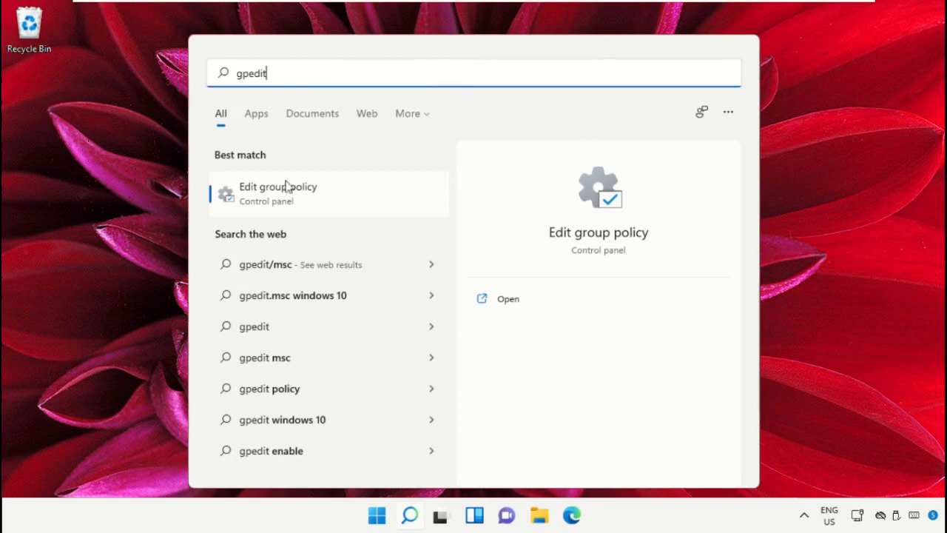
mouse_move(283, 198)
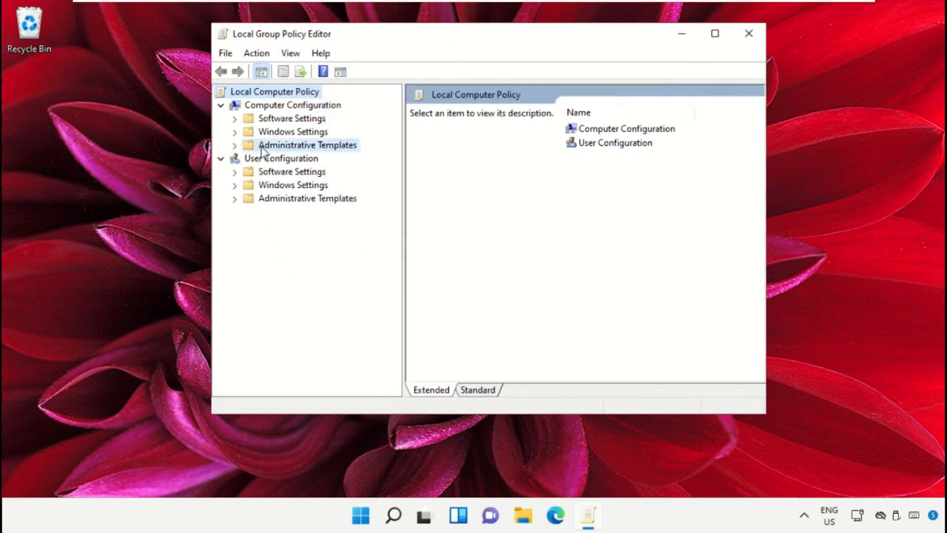
click(299, 157)
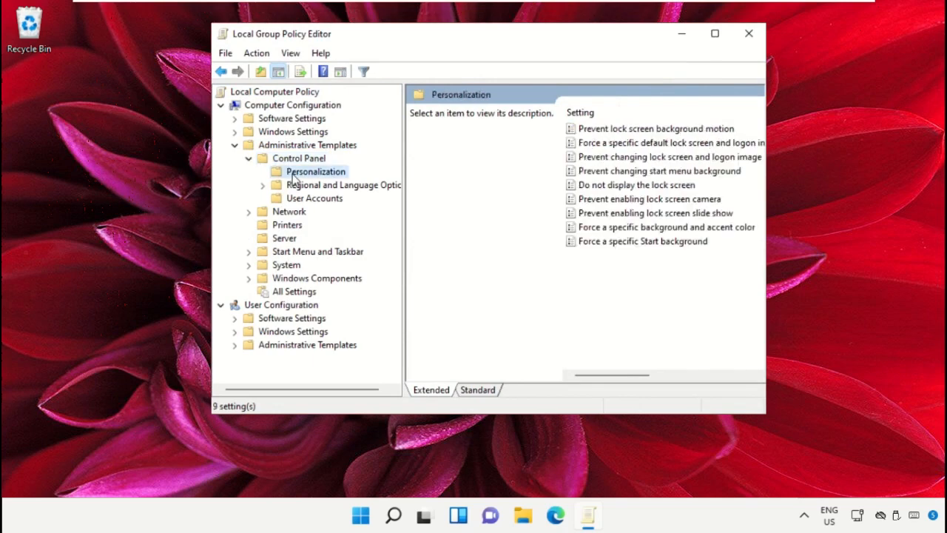
click(477, 390)
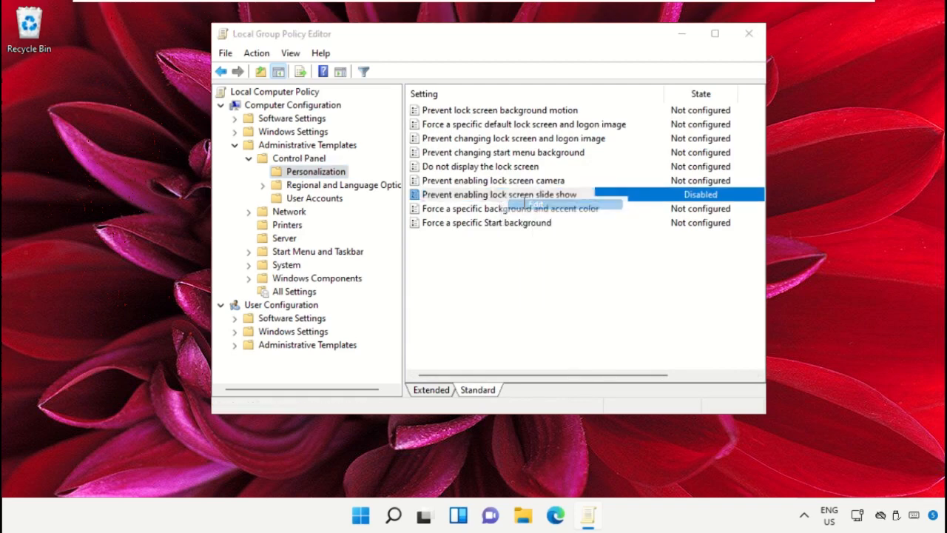
Set 'Prevent enabling lock screen slide show' to Not Configured, apply it, and close the editor
double_click(496, 194)
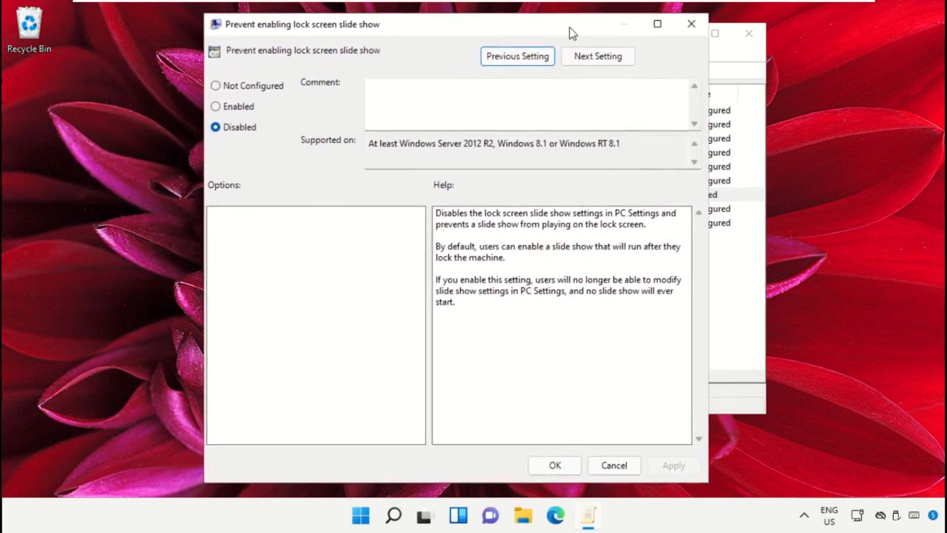
click(221, 85)
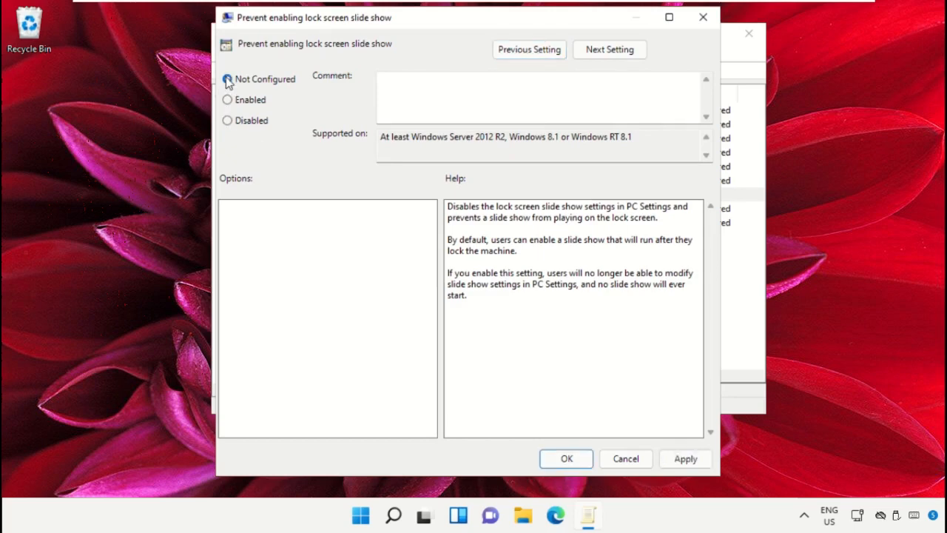
click(228, 79)
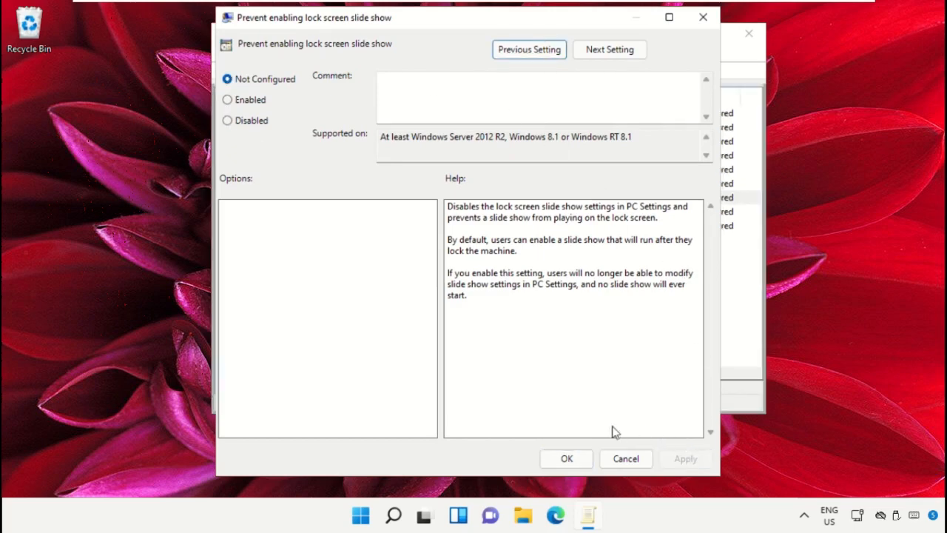
click(625, 458)
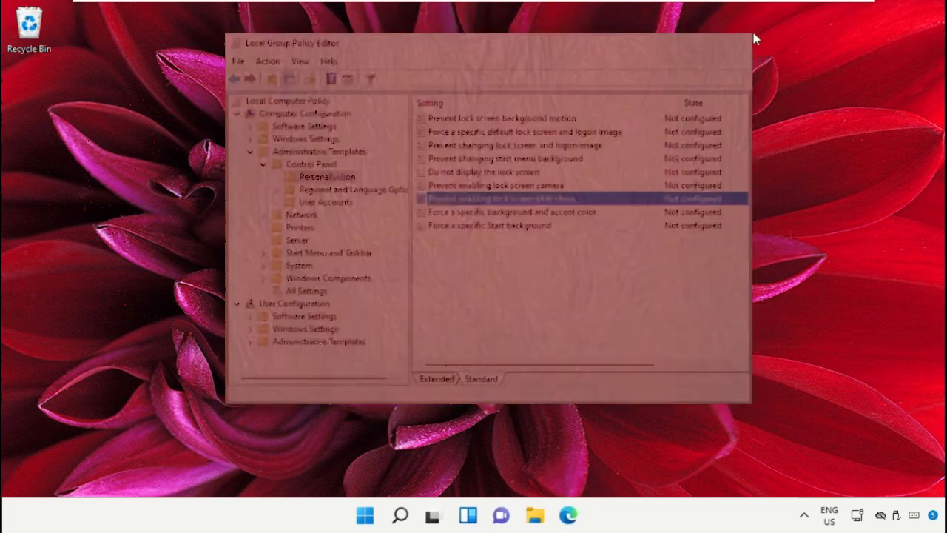
click(753, 41)
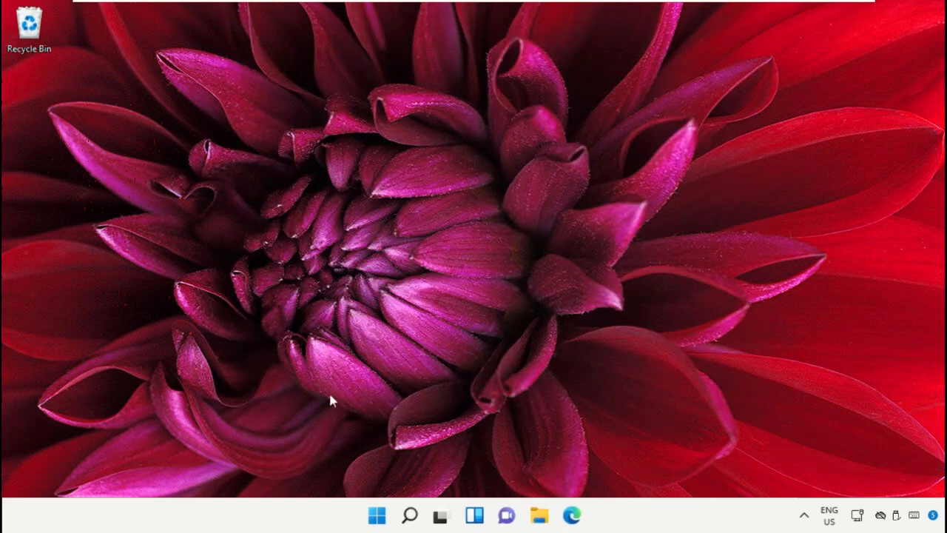
Launch Settings from search and go to Personalization > Lock screen
click(408, 514)
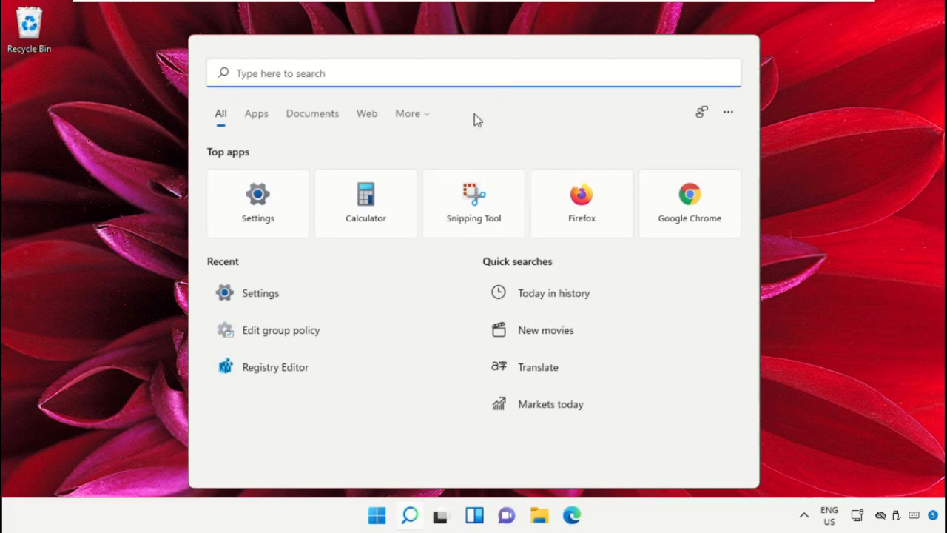
click(471, 73)
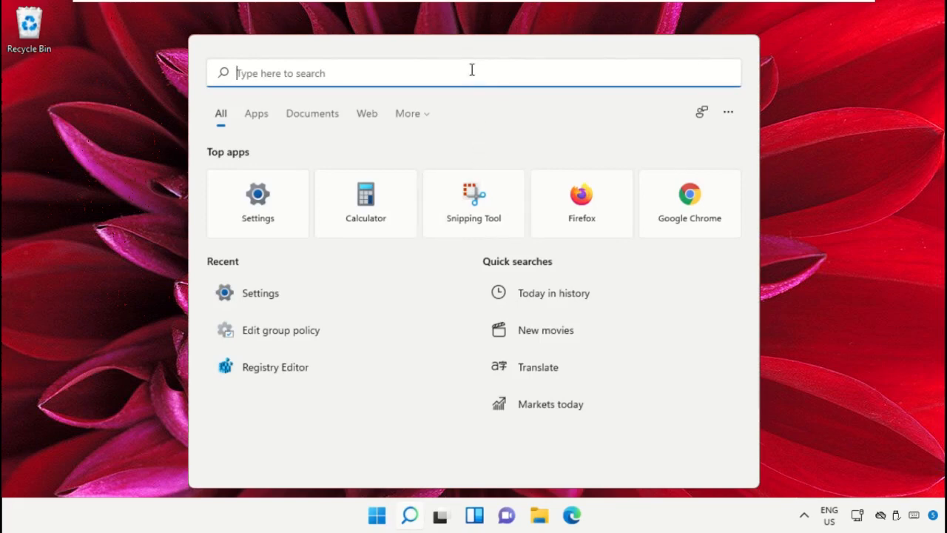
text(Settings)
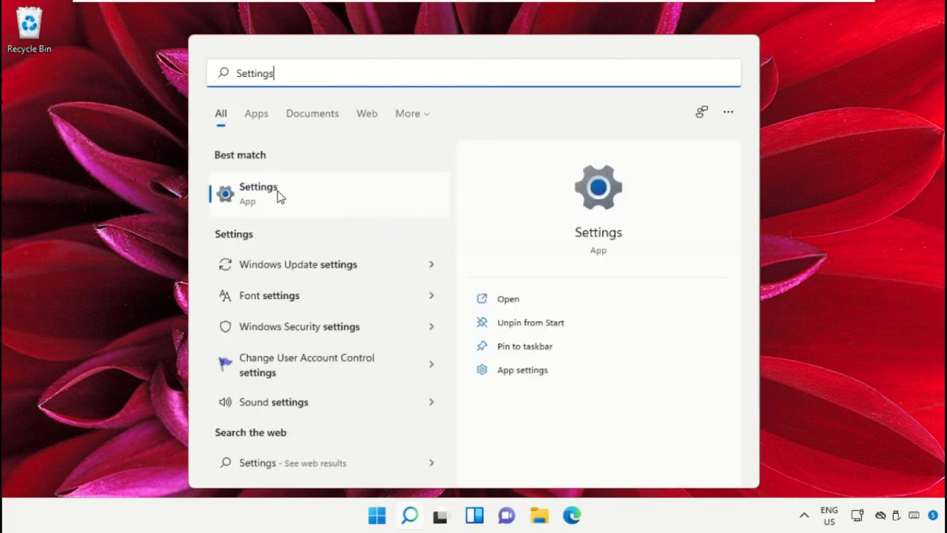
click(258, 191)
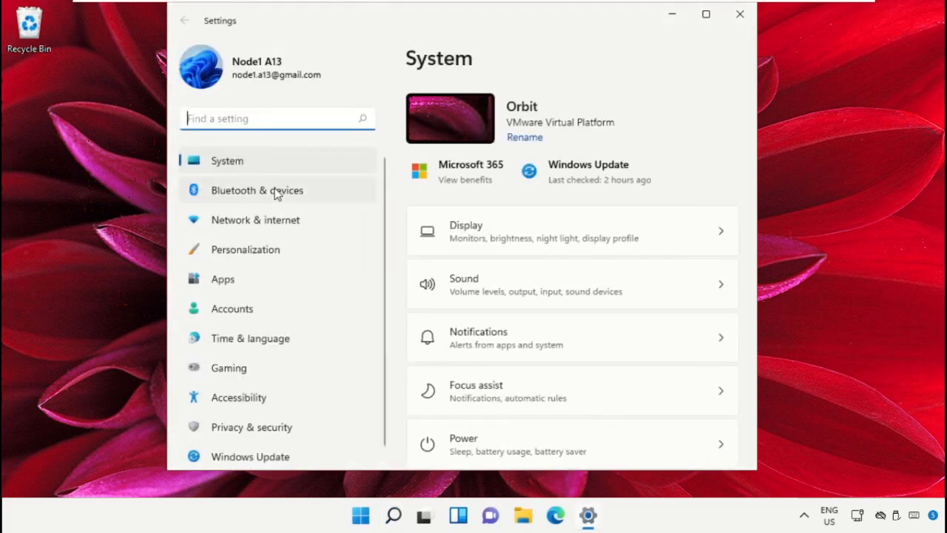
click(244, 249)
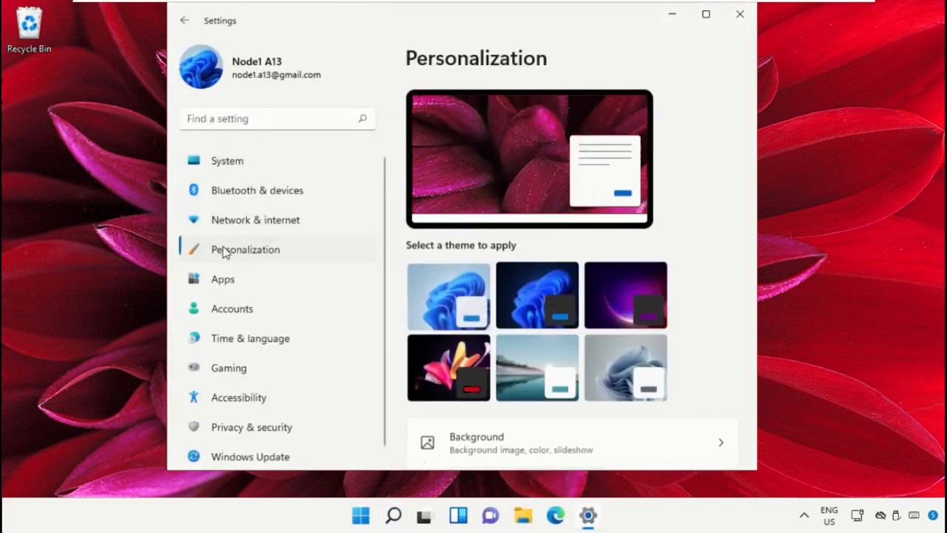
scroll(down, 3)
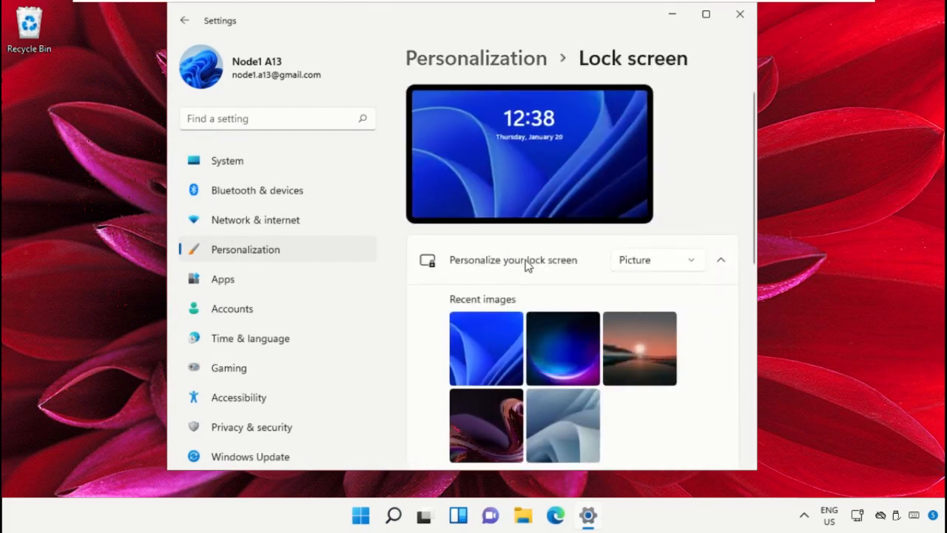
Make the lock screen a Slideshow, remove the Pictures album and add Saved Pictures instead
click(655, 260)
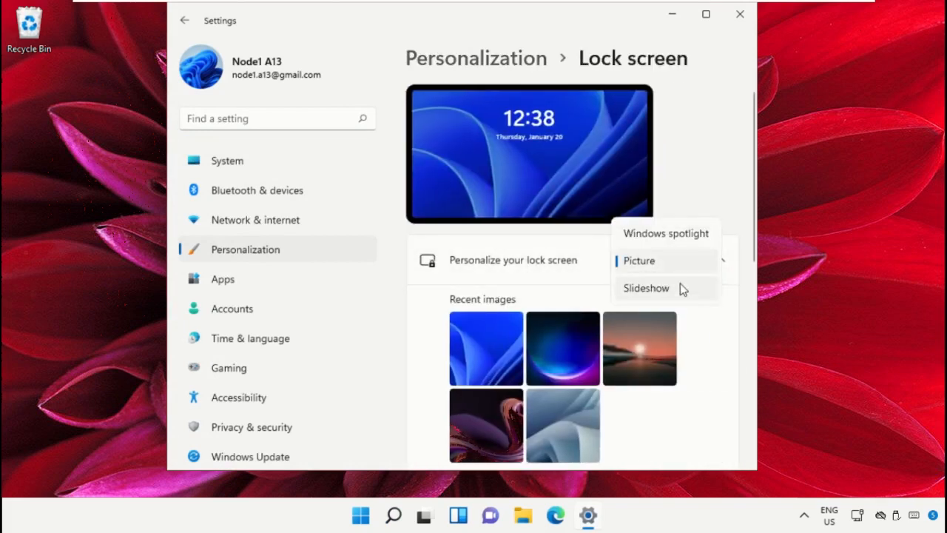
click(646, 287)
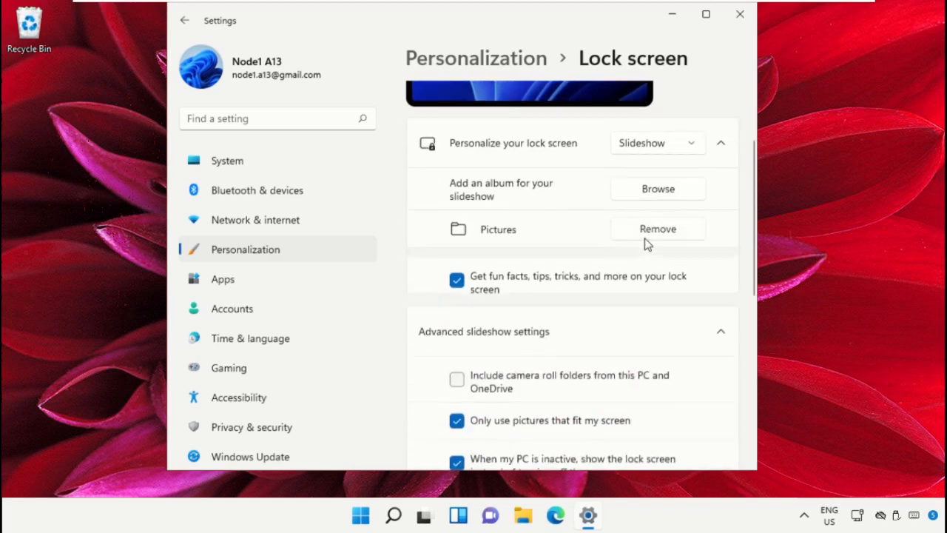
click(656, 228)
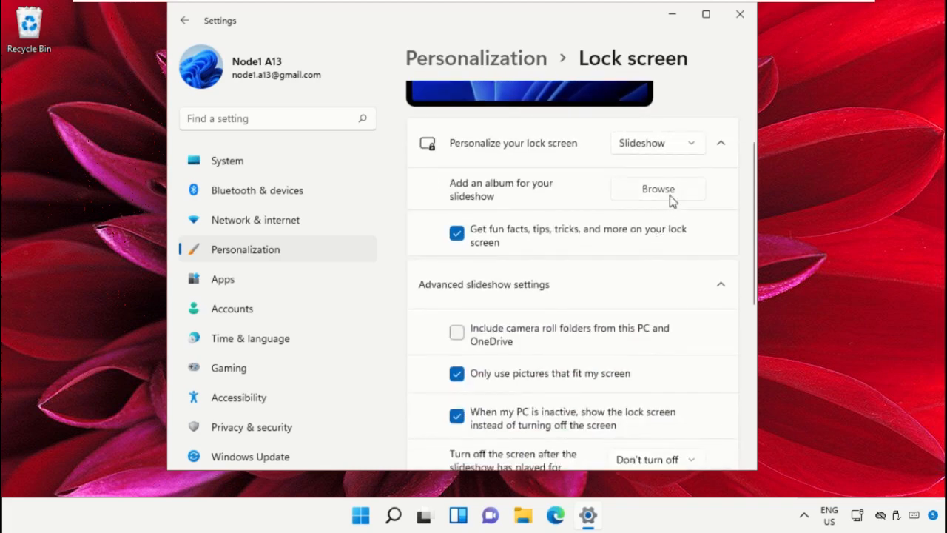
click(657, 188)
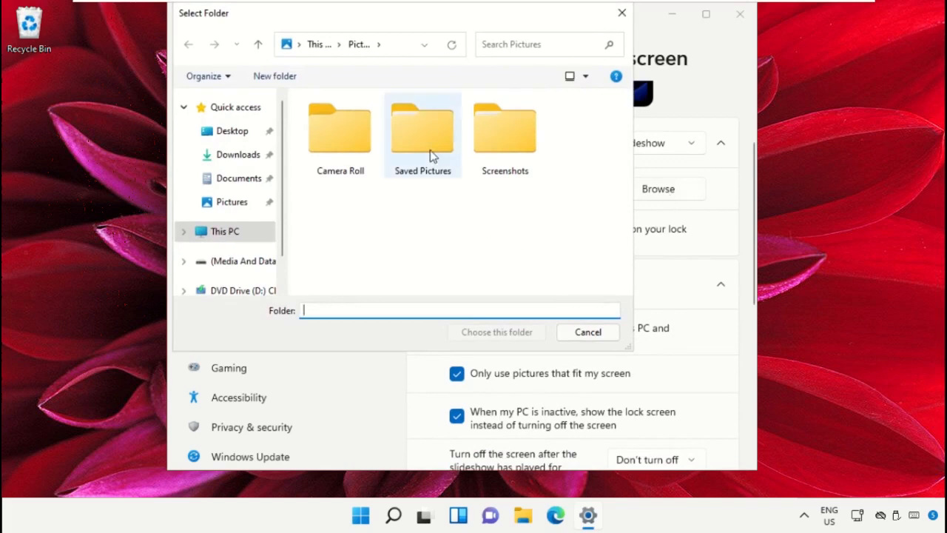
click(421, 129)
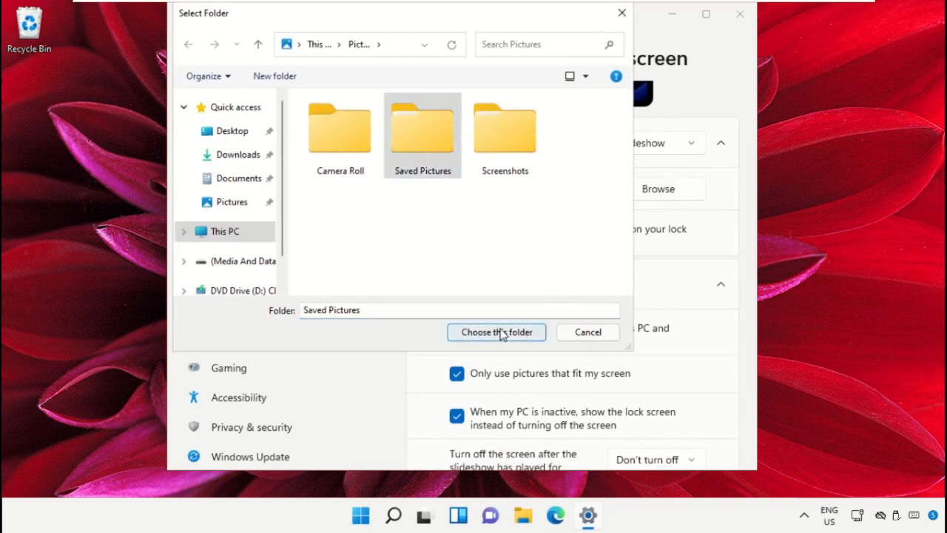
click(496, 332)
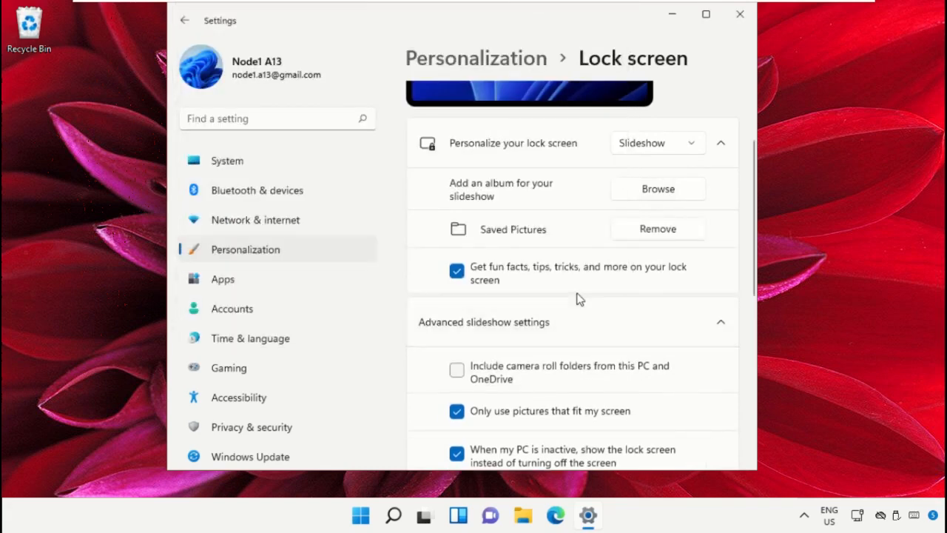
Choose how long the slideshow plays before the screen turns off, then close Settings
scroll(down, 3)
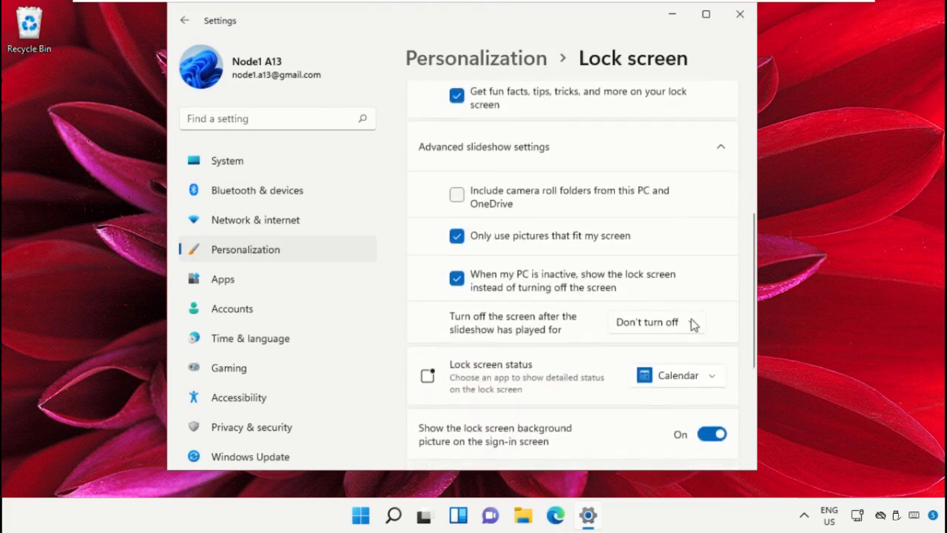
click(655, 322)
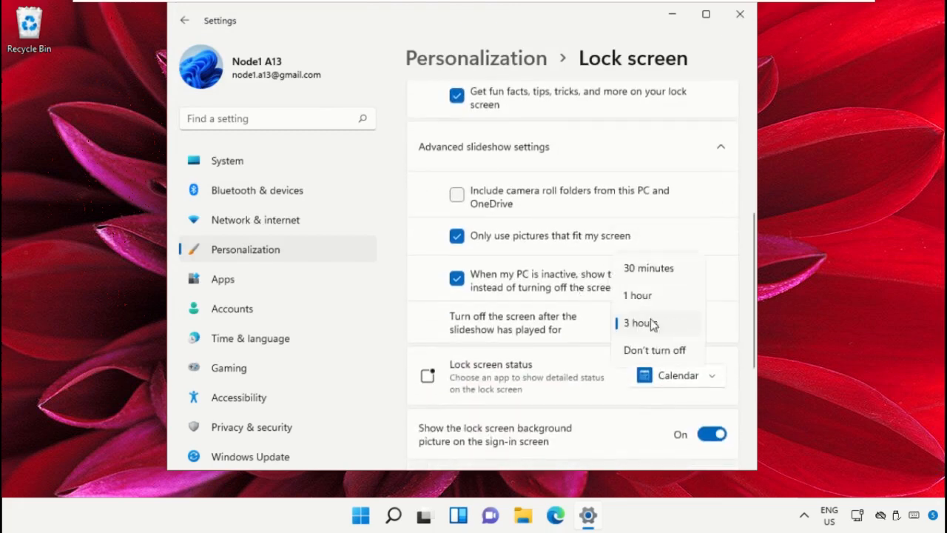
click(653, 350)
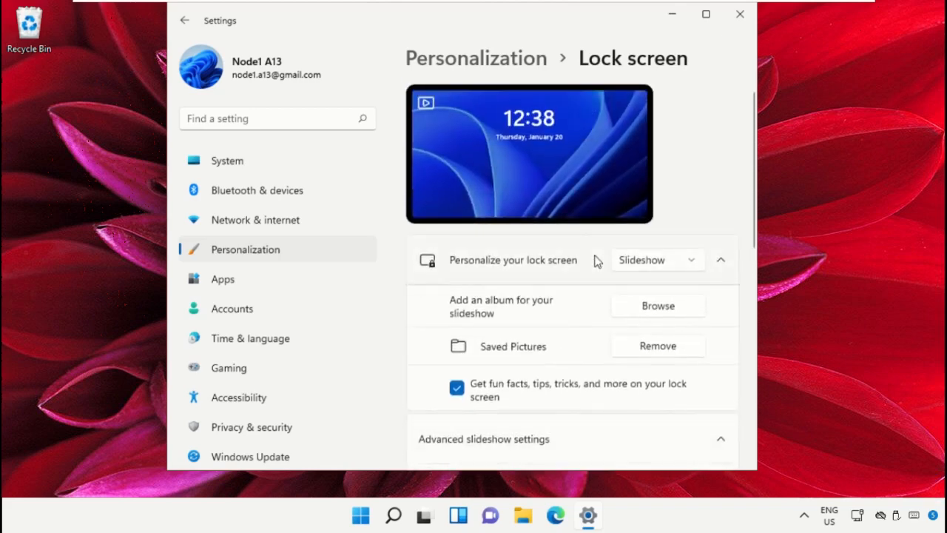
click(735, 15)
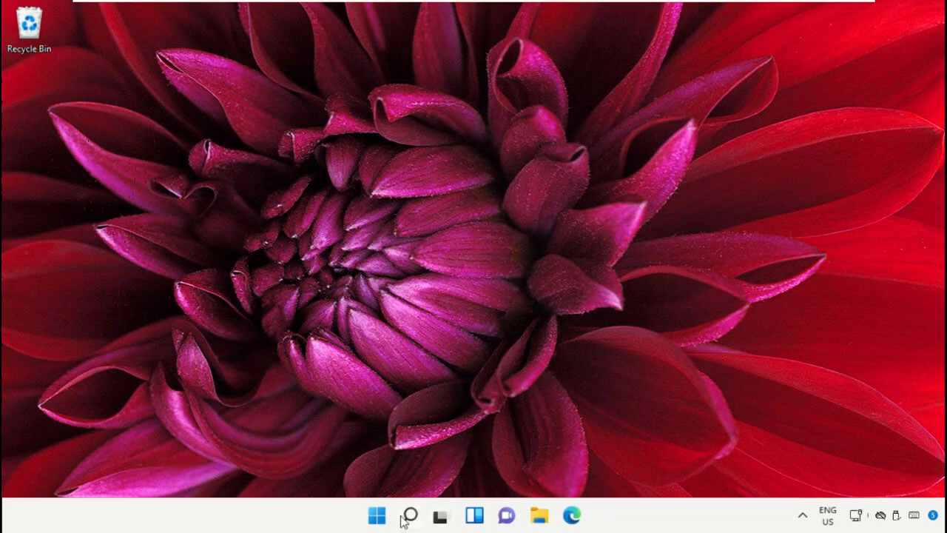
Show the Start menu's power options with Shut down and Restart
click(376, 516)
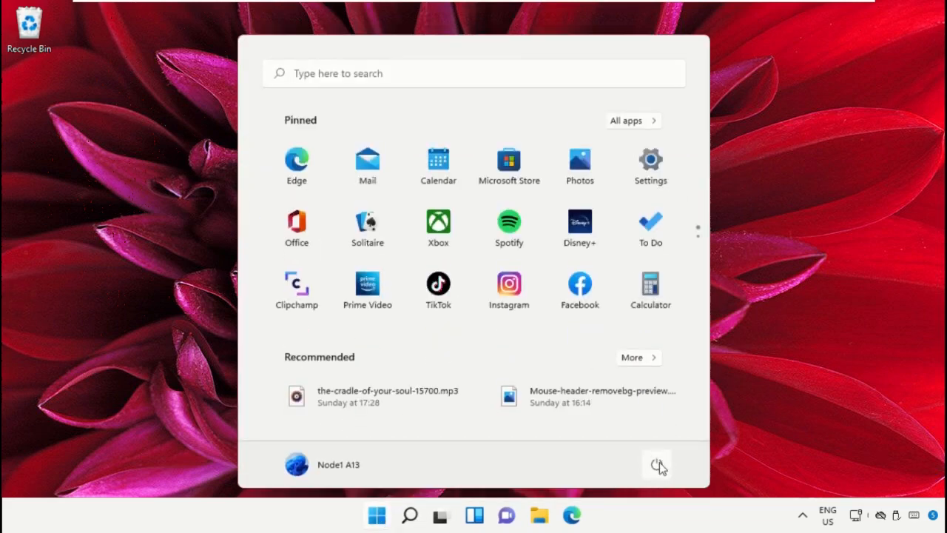
click(656, 464)
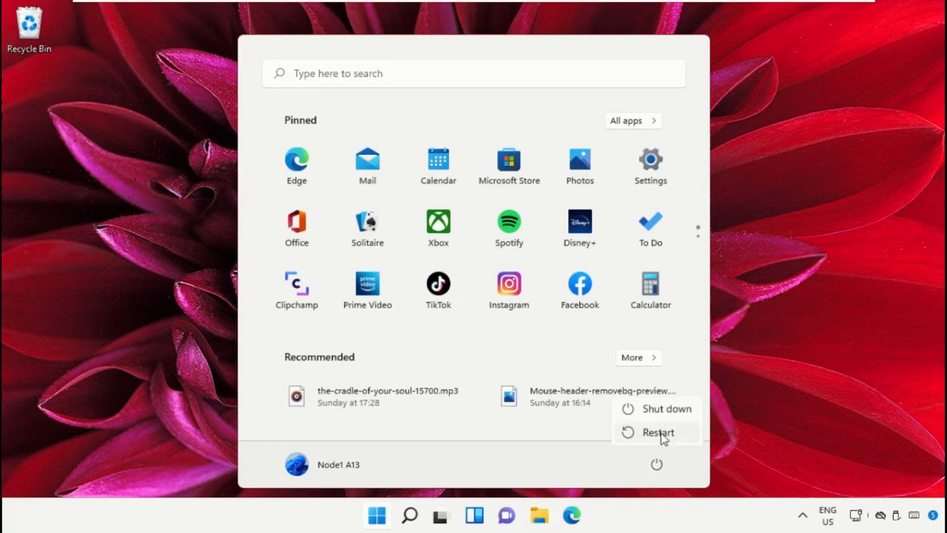